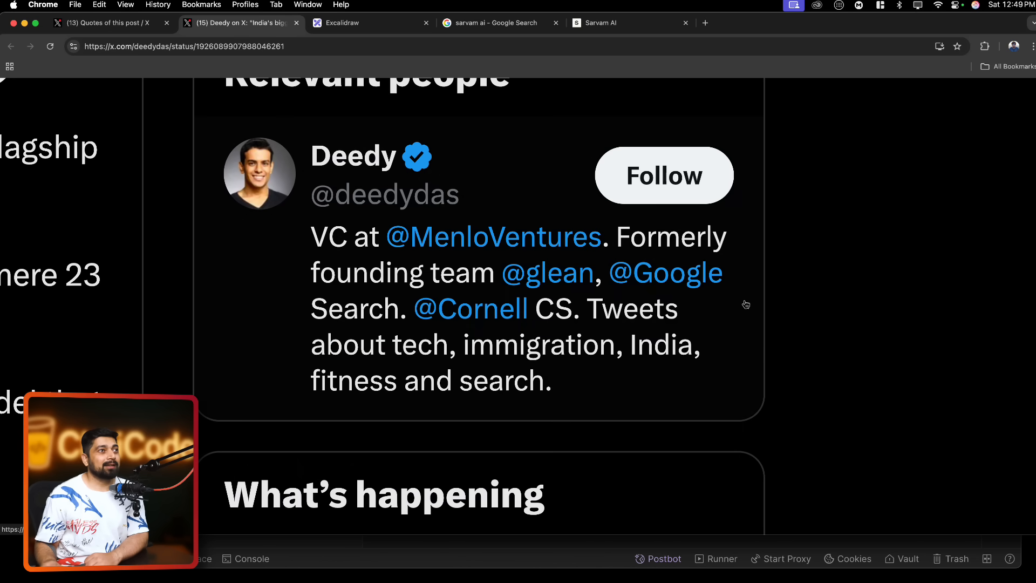
{"action": "mouse_move", "coordinate": [757, 315]}
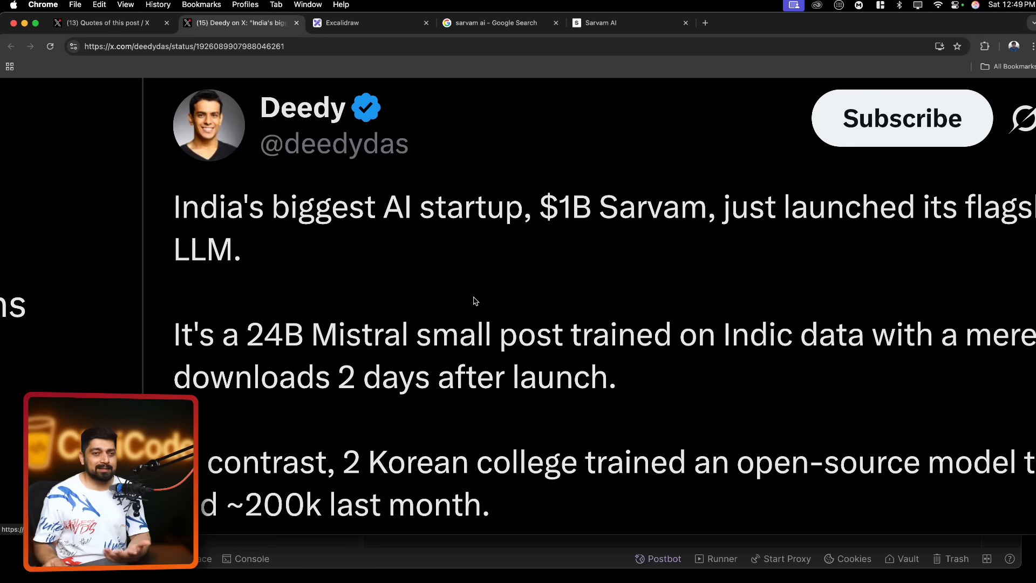
Open the quote posts for Deedy's Sarvam LLM launch tweet
{"action": "left_click", "coordinate": [109, 23]}
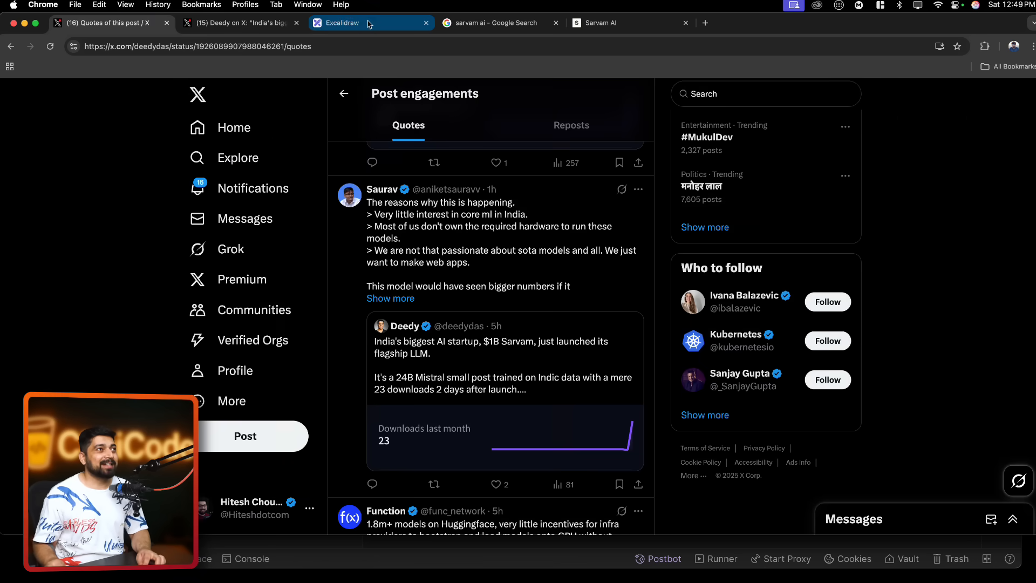
Adjust a note on the AI situation board, then highlight '$1B Sarvam' in the launch tweet
{"action": "left_click", "coordinate": [371, 22]}
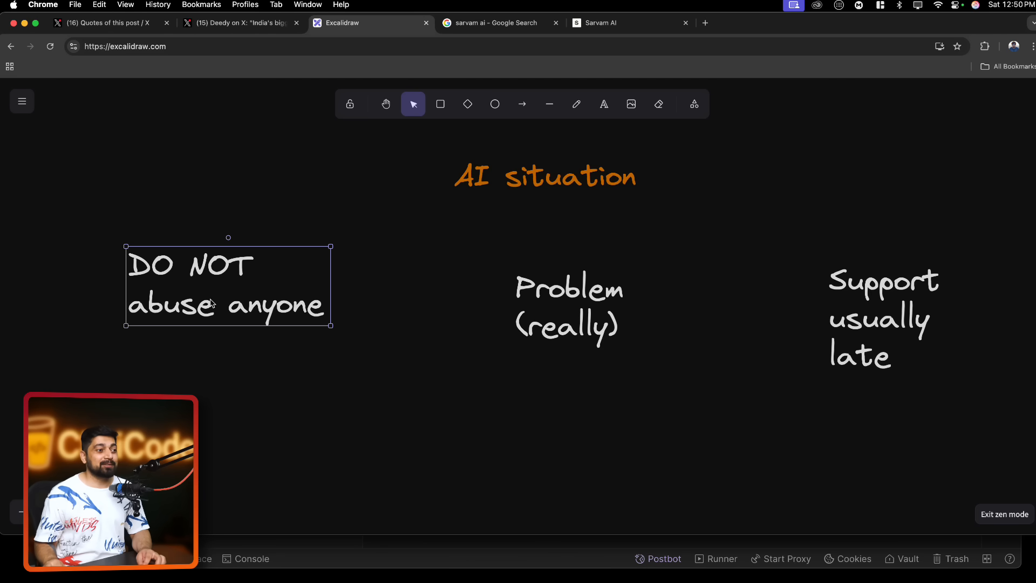
{"action": "left_click_drag", "start_coordinate": [228, 285], "coordinate": [243, 285]}
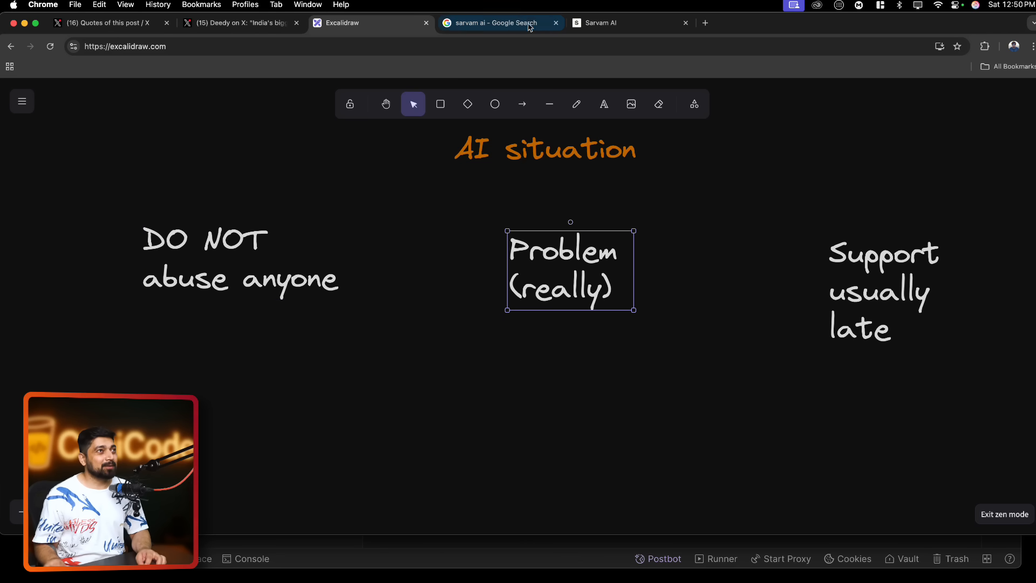
{"action": "left_click", "coordinate": [240, 22]}
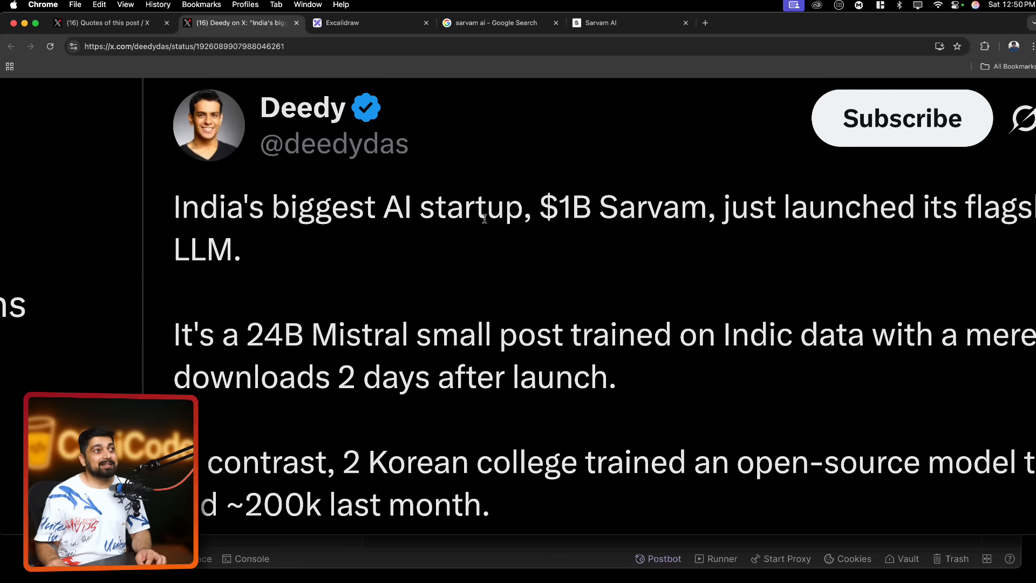
{"action": "left_click_drag", "start_coordinate": [533, 206], "coordinate": [721, 206]}
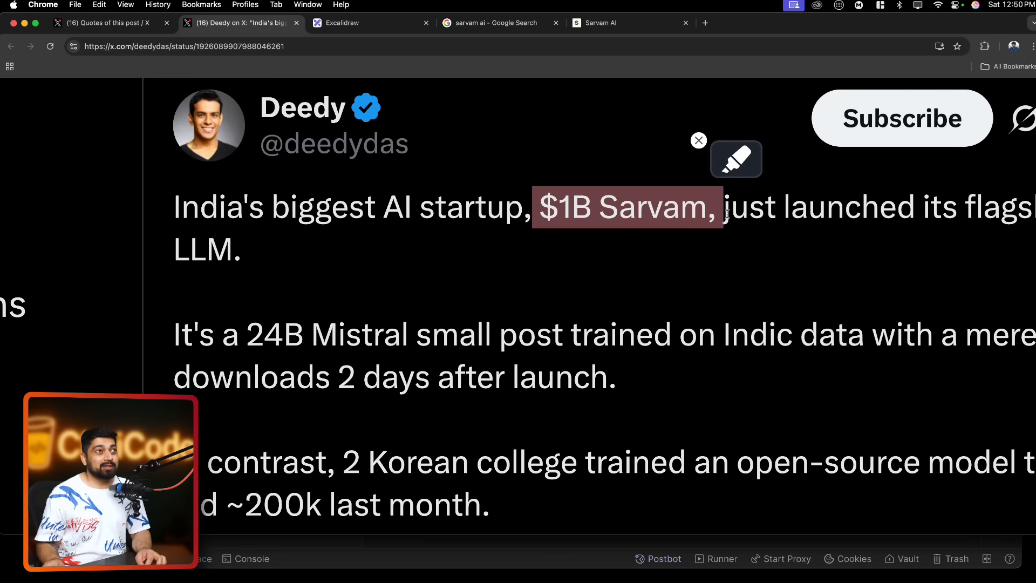
{"action": "left_click", "coordinate": [492, 23]}
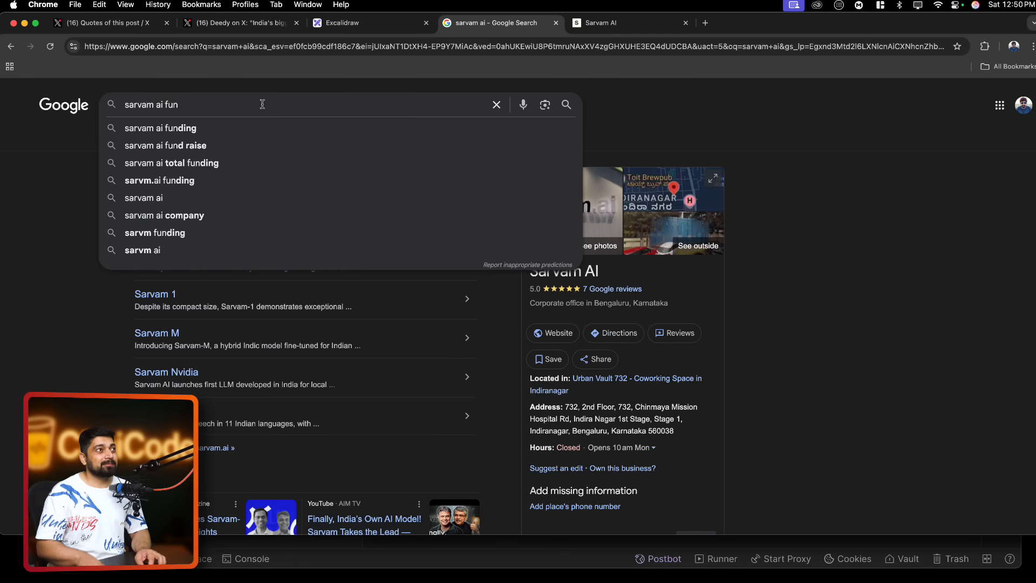
Search 'sarvam ai funding' and select investor 'Peak XV Partners' in the AI Overview
{"action": "left_click", "coordinate": [161, 128]}
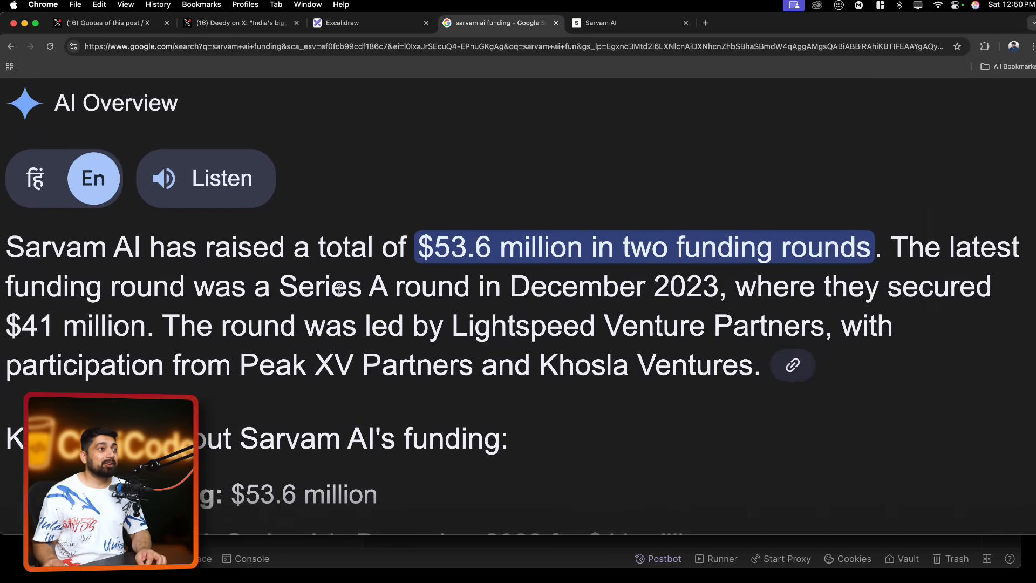
{"action": "scroll", "scroll_direction": "down", "scroll_amount": 3}
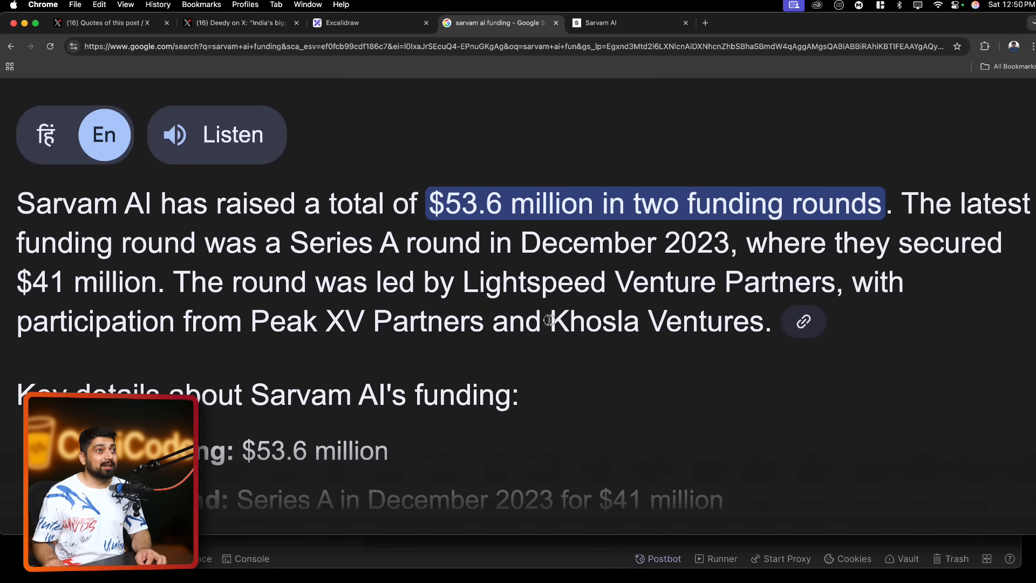
{"action": "double_click", "coordinate": [365, 321]}
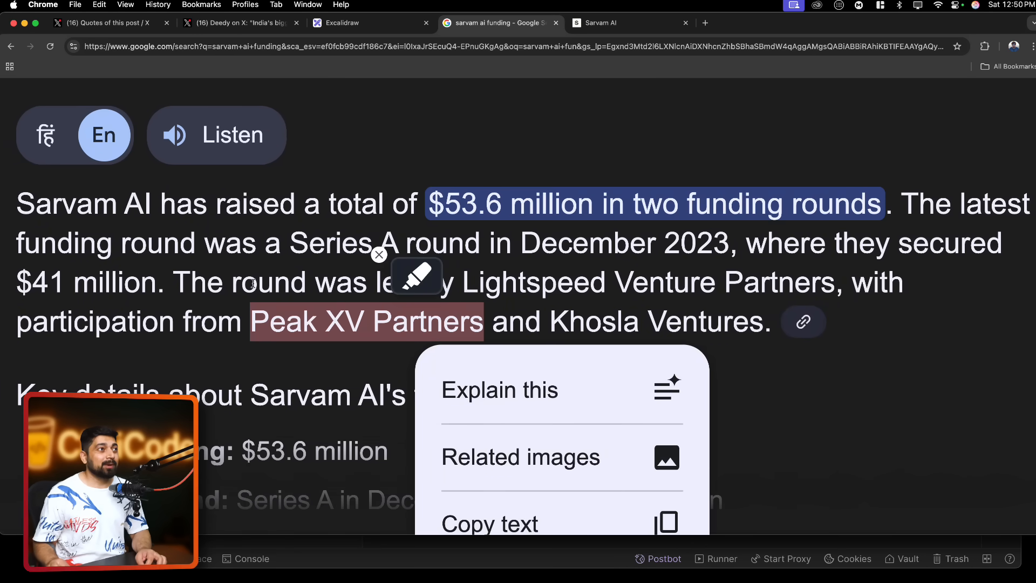
{"action": "left_click", "coordinate": [379, 255]}
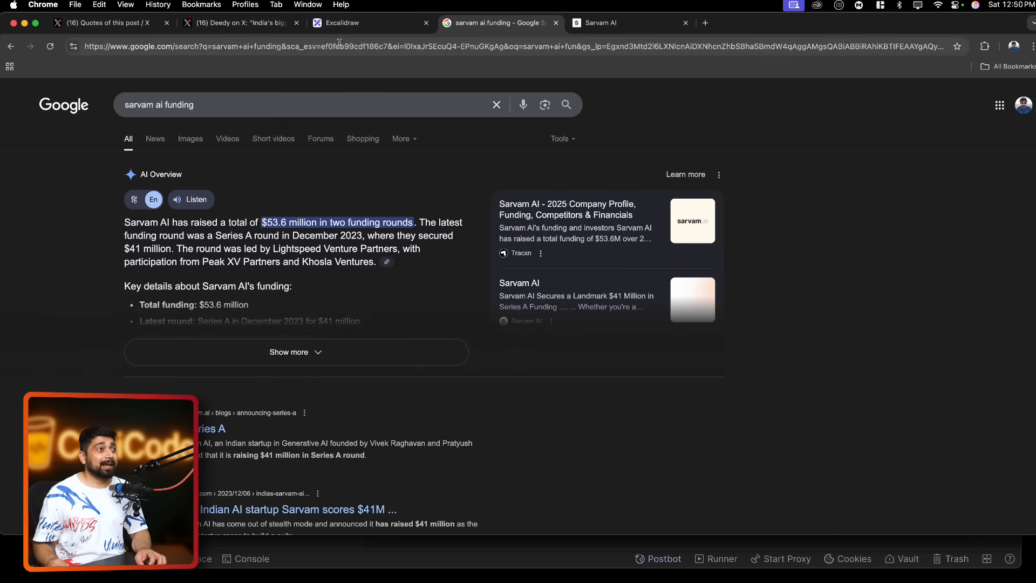
{"action": "left_click", "coordinate": [238, 23]}
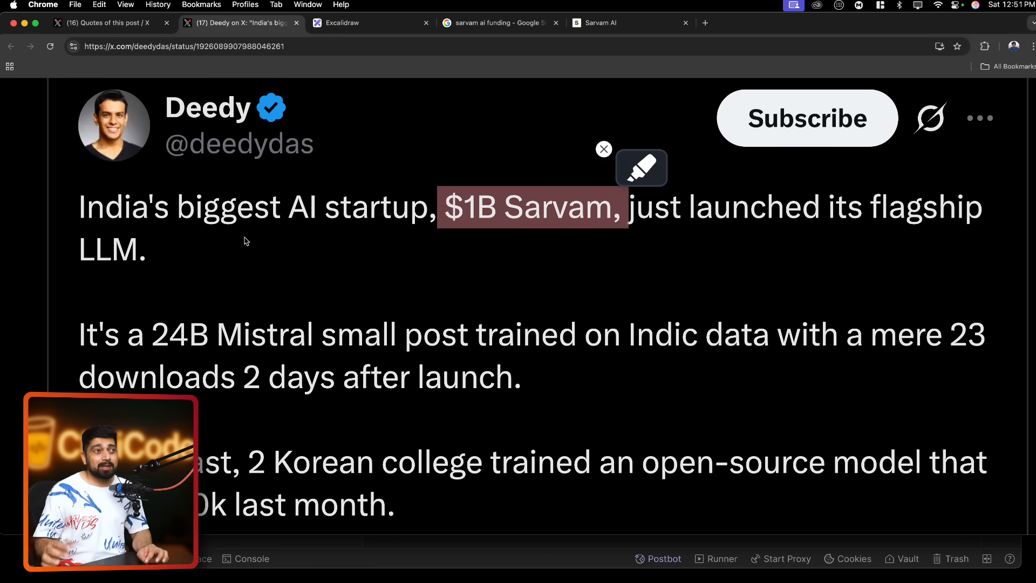
Scroll through Deedy's Sarvam thread replies, ending on the AI situation board
{"action": "scroll", "scroll_direction": "down", "scroll_amount": 3}
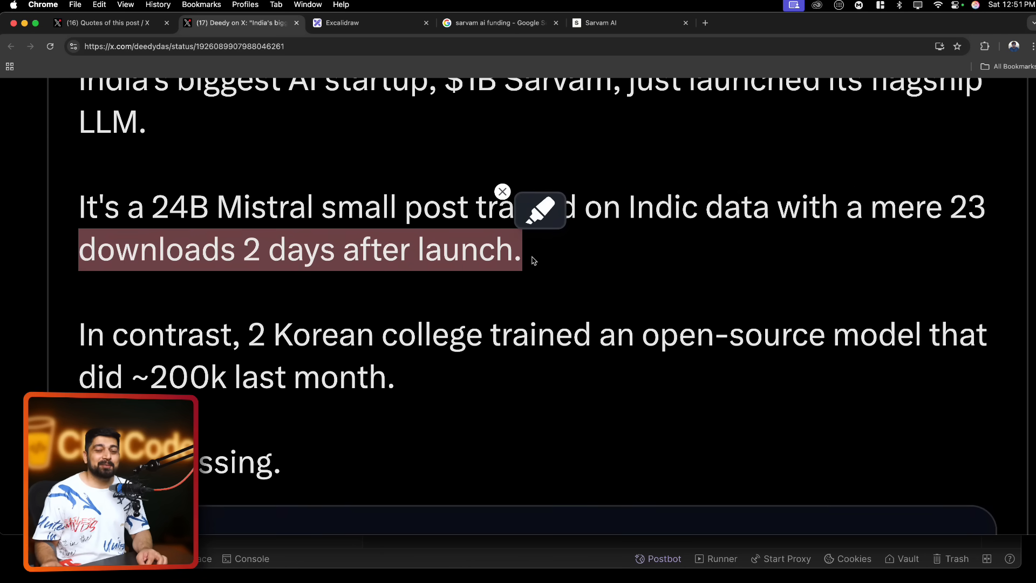
{"action": "mouse_move", "coordinate": [458, 253]}
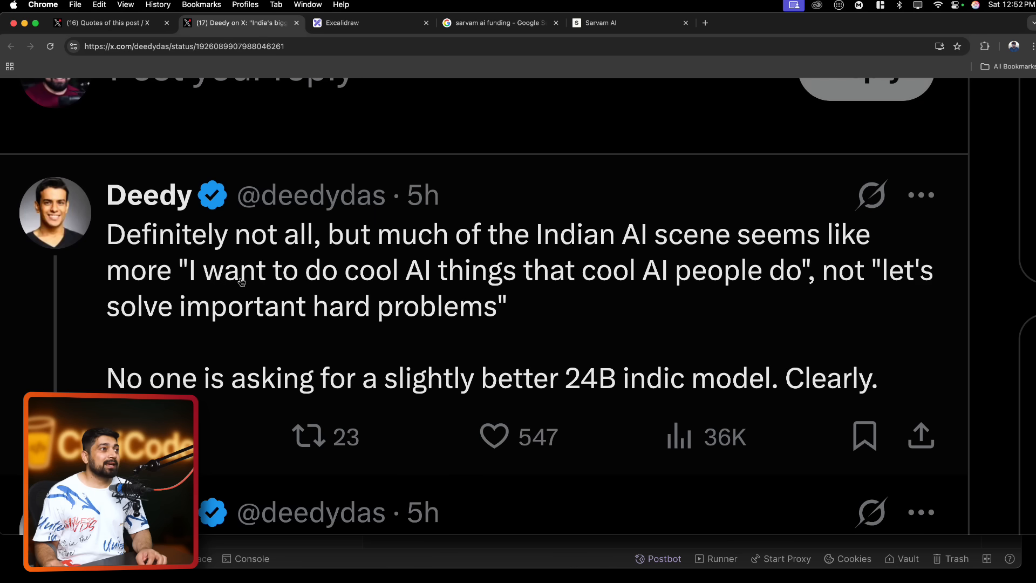
{"action": "mouse_move", "coordinate": [569, 288]}
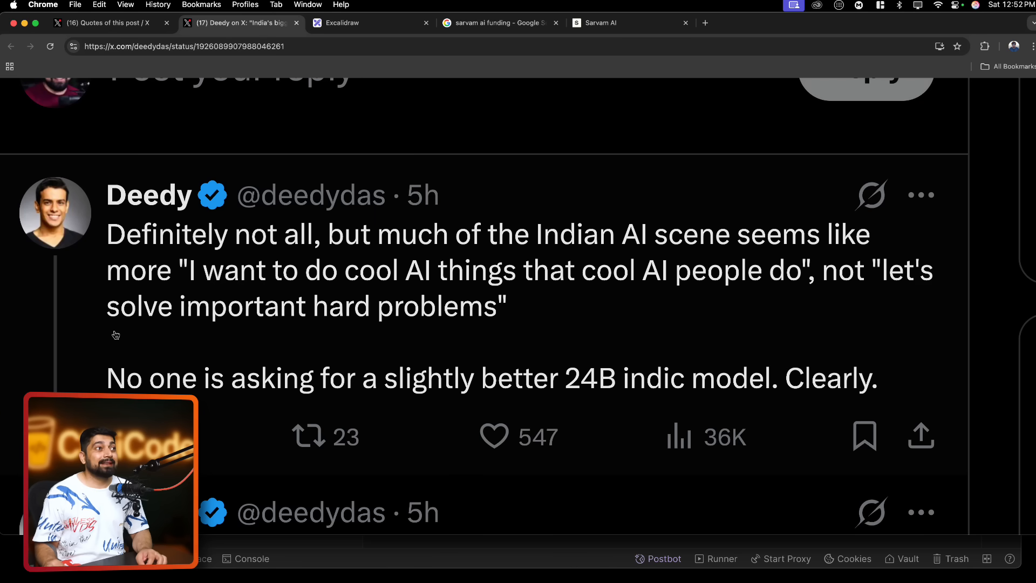
{"action": "left_click", "coordinate": [109, 23]}
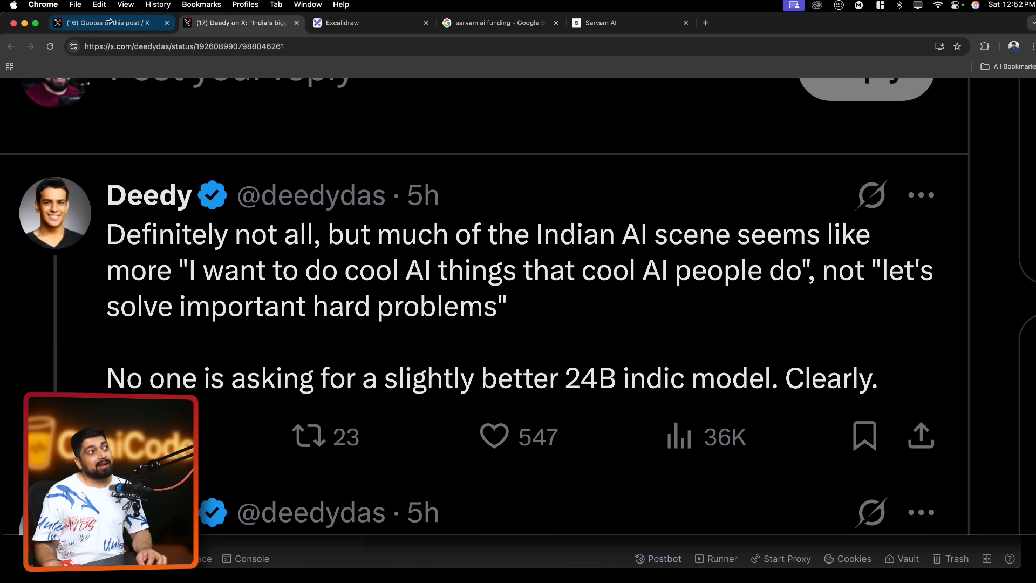
{"action": "left_click", "coordinate": [371, 23]}
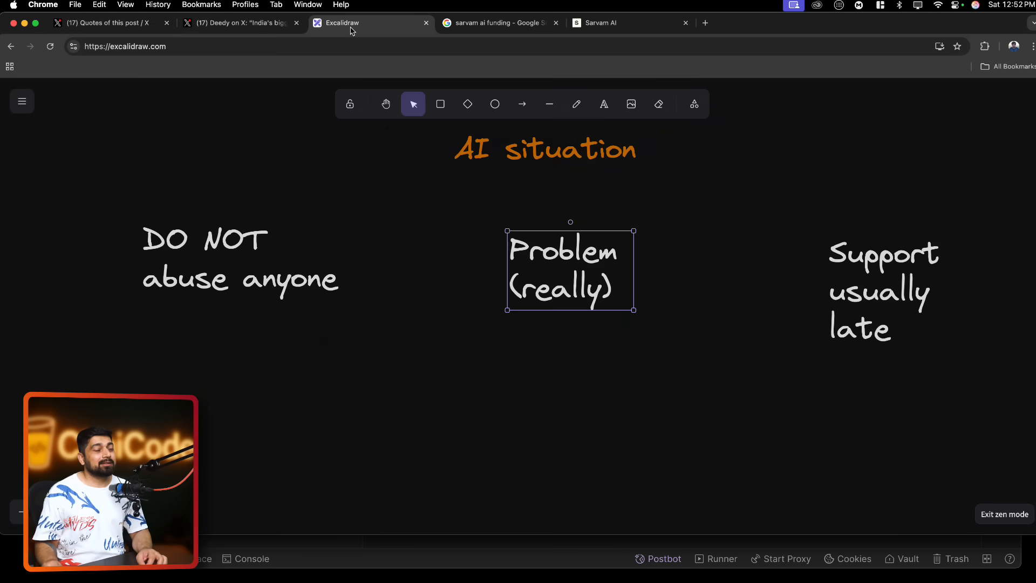
Duplicate 'Problem (really)' twice, retyping the copies as 'is it really a problem' and 'not well marketed'
{"action": "left_click_drag", "start_coordinate": [571, 270], "coordinate": [239, 336]}
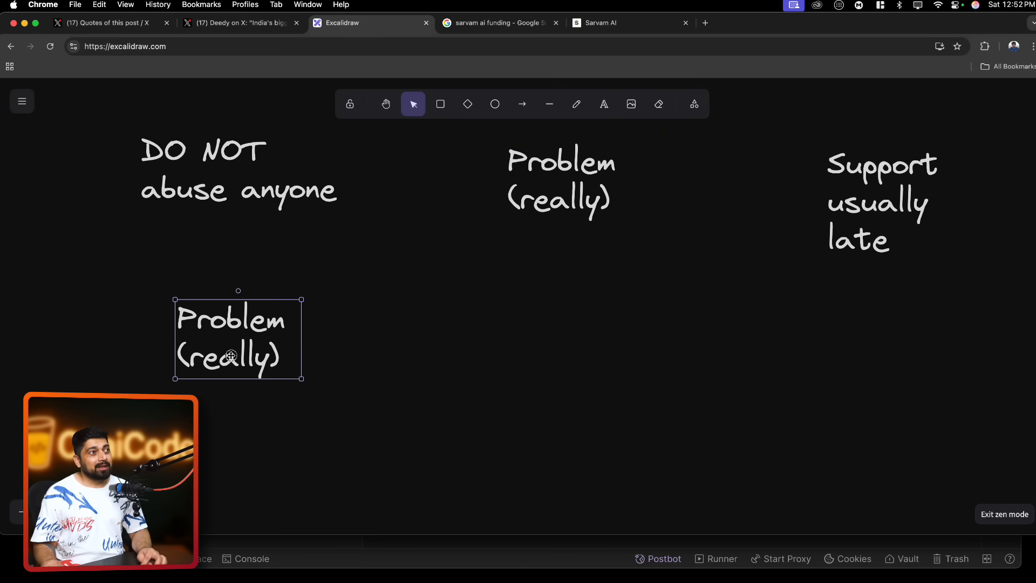
{"action": "type", "text": "is"}
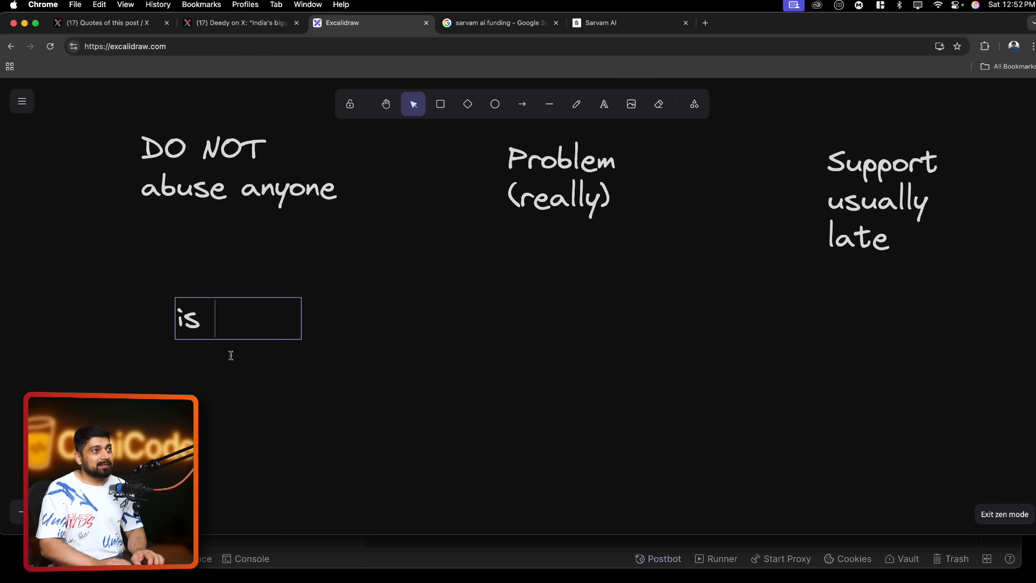
{"action": "type", "text": "it really"}
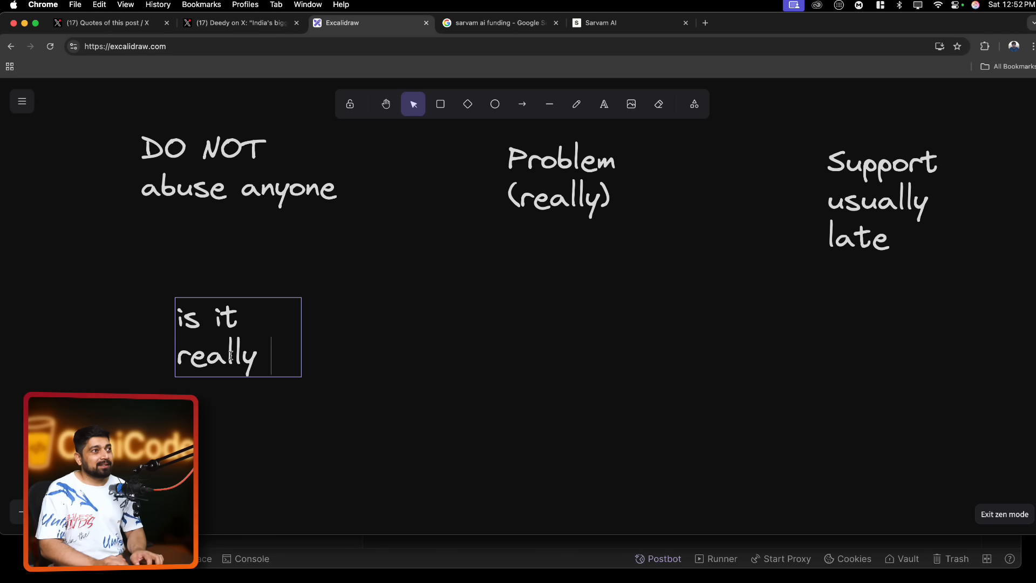
{"action": "type", "text": "a problem"}
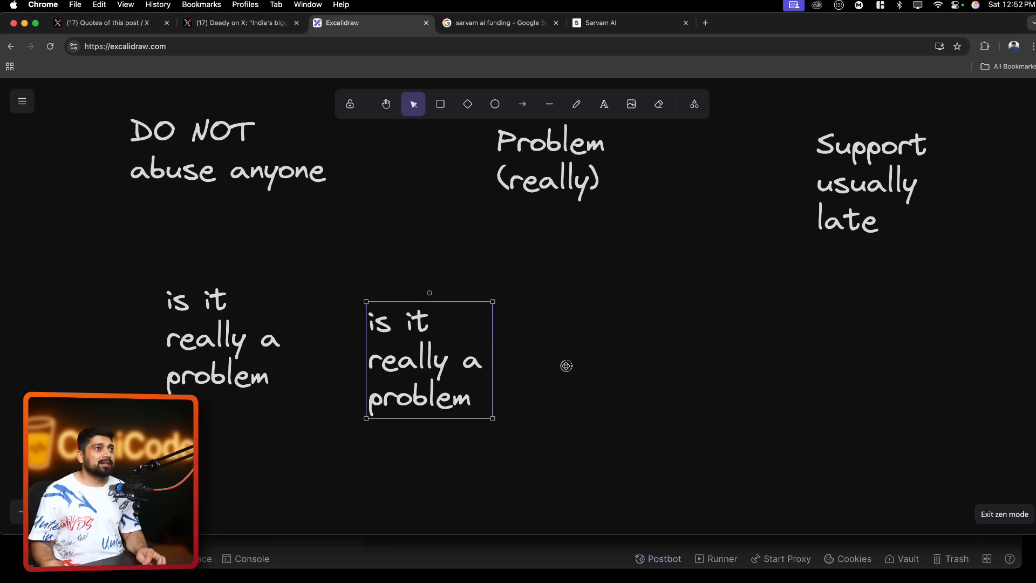
{"action": "type", "text": "not well"}
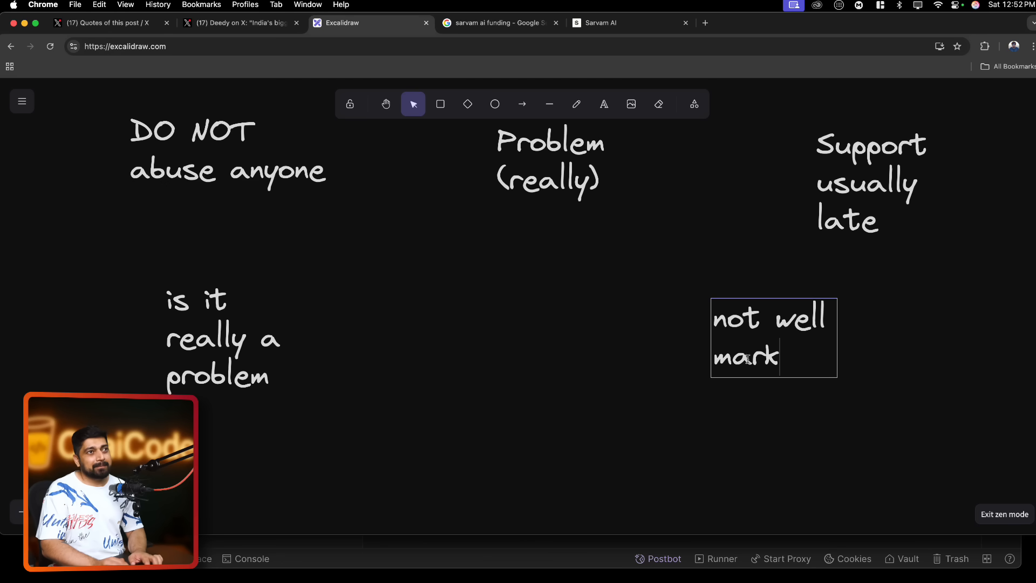
{"action": "type", "text": "eted"}
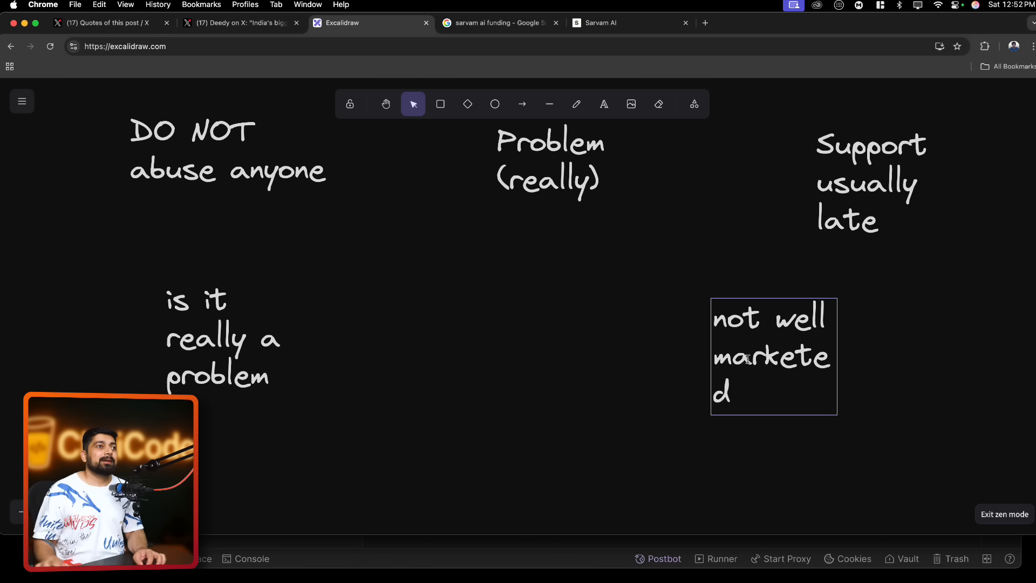
{"action": "left_click", "coordinate": [774, 356]}
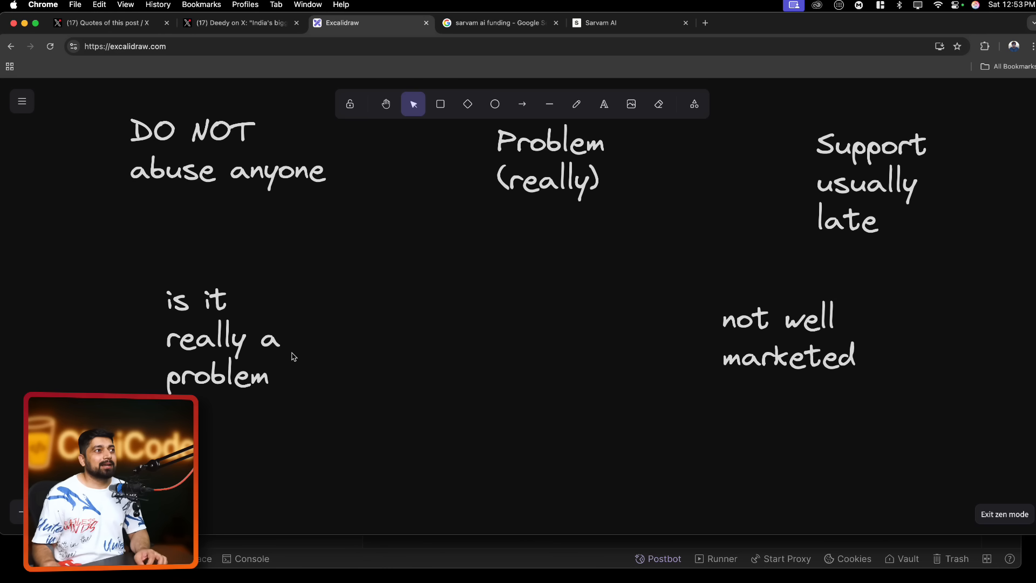
Draw an orange elbow arrow from 'Problem (really)' to 'is it really a problem'
{"action": "left_click", "coordinate": [223, 336]}
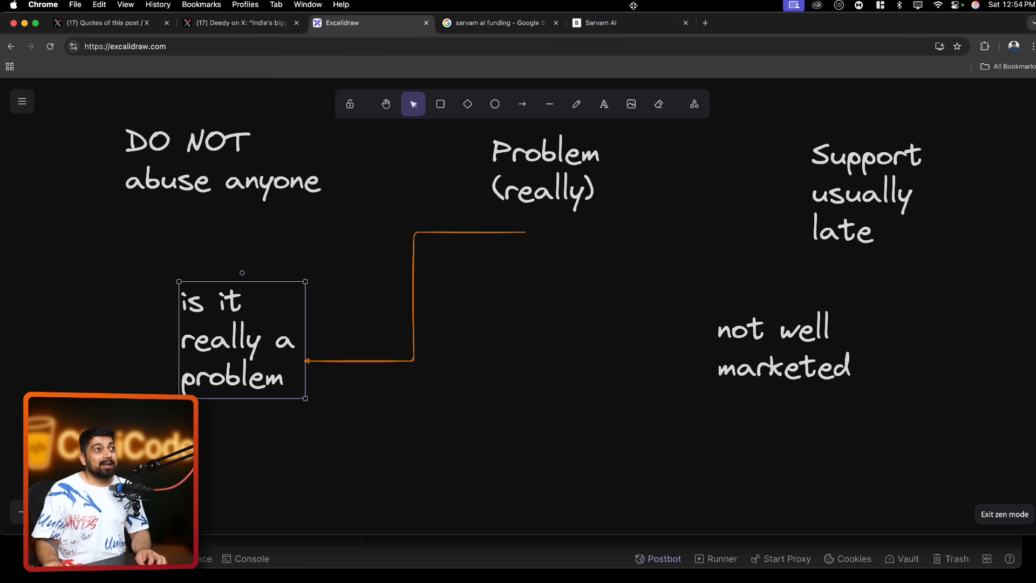
{"action": "left_click", "coordinate": [603, 23]}
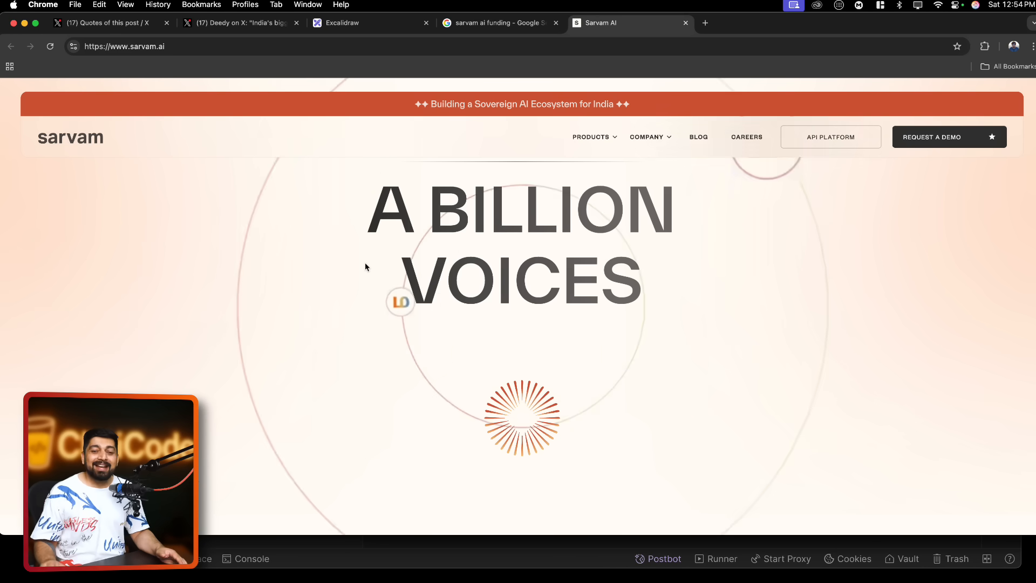
Scroll the sarvam.ai homepage past its mission down to the 'What's new' announcements
{"action": "scroll", "scroll_direction": "down", "scroll_amount": 3}
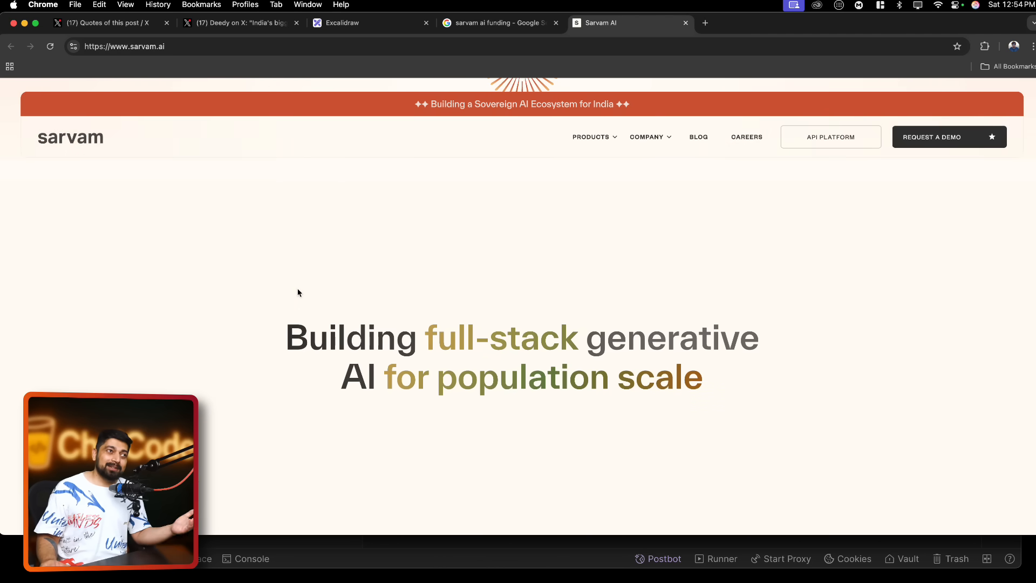
{"action": "scroll", "scroll_direction": "down", "scroll_amount": 3}
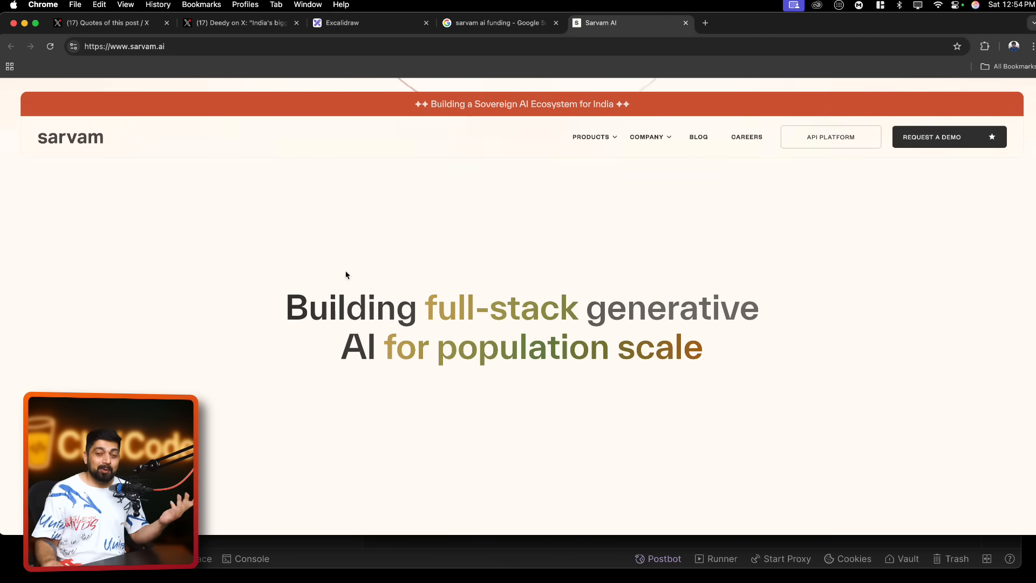
{"action": "scroll", "scroll_direction": "down", "scroll_amount": 3}
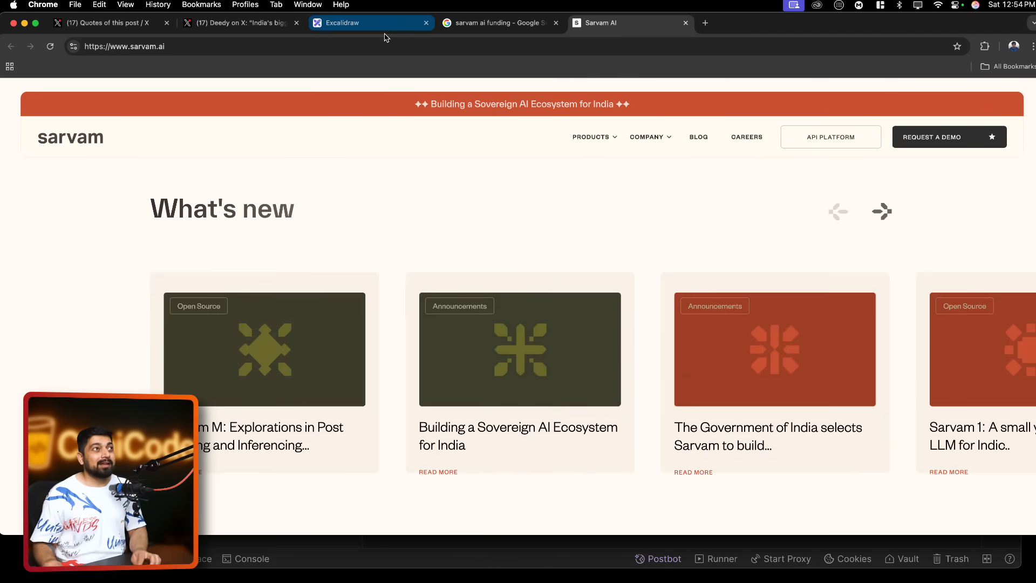
{"action": "left_click", "coordinate": [370, 22]}
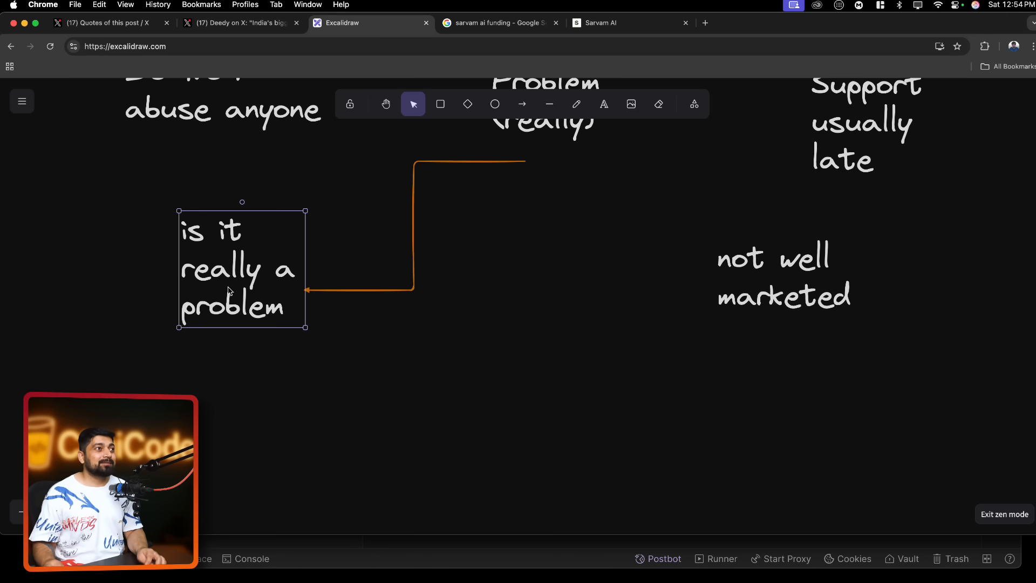
Type the 'marketing' note below 'Problem (really)' and draw a box around it
{"action": "type", "text": "ma"}
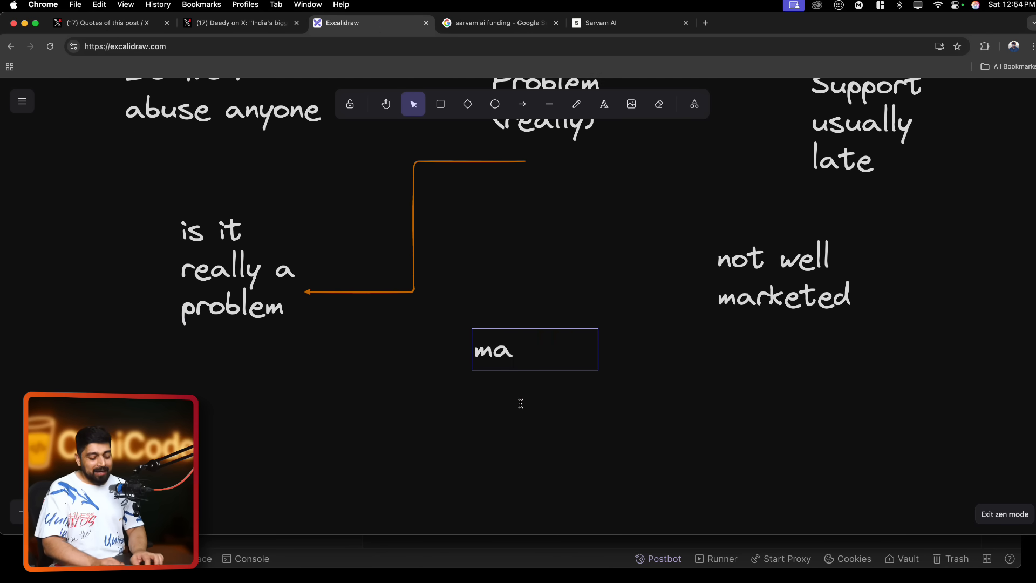
{"action": "type", "text": "rke"}
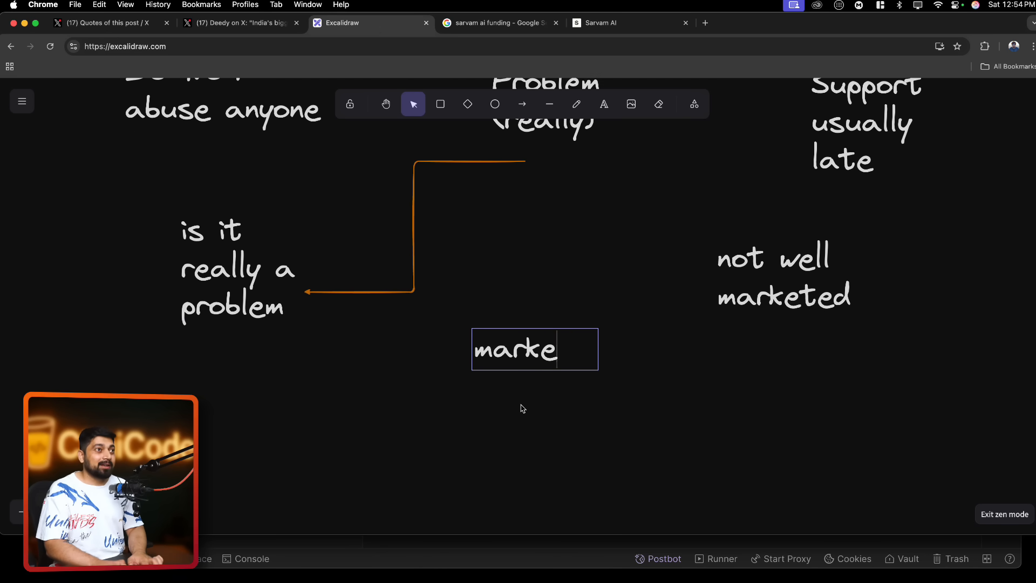
{"action": "type", "text": "ting"}
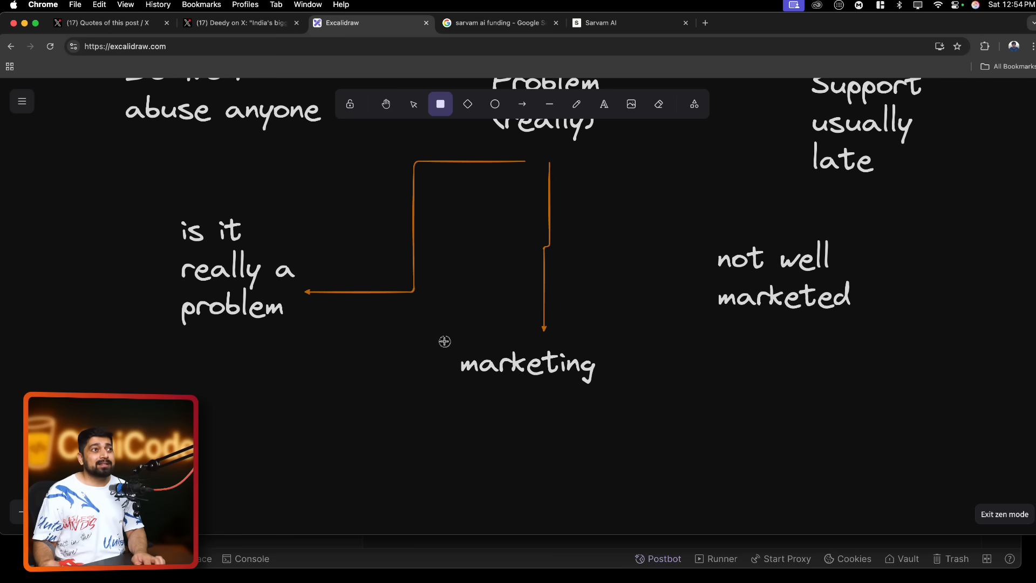
{"action": "left_click_drag", "start_coordinate": [445, 344], "coordinate": [630, 394]}
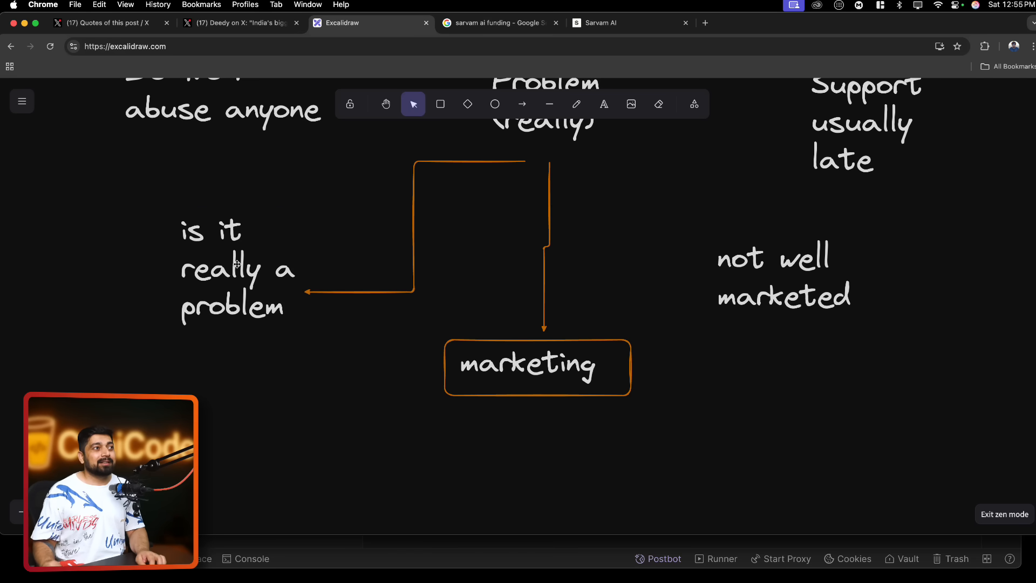
{"action": "left_click", "coordinate": [231, 271]}
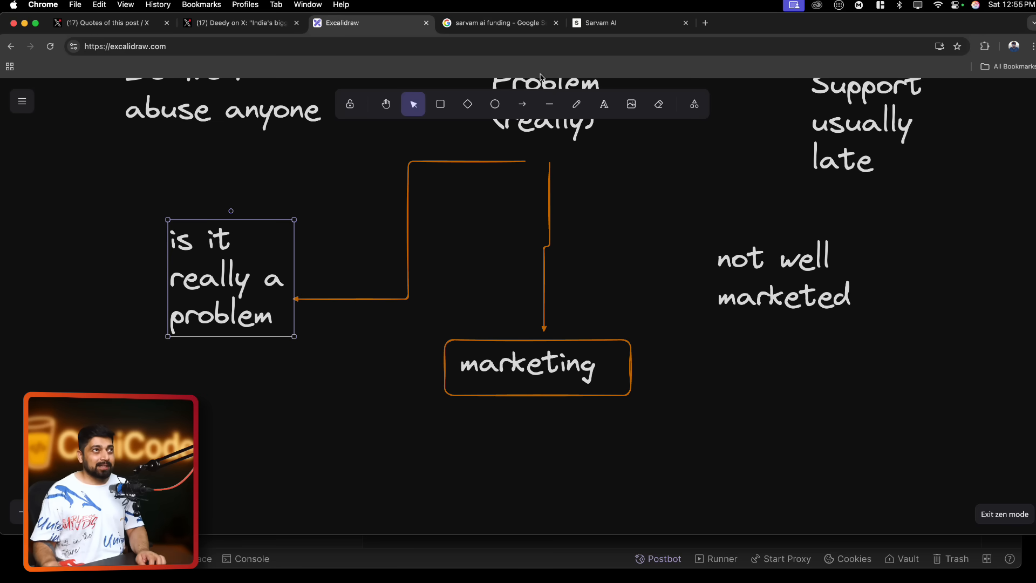
{"action": "left_click", "coordinate": [598, 23]}
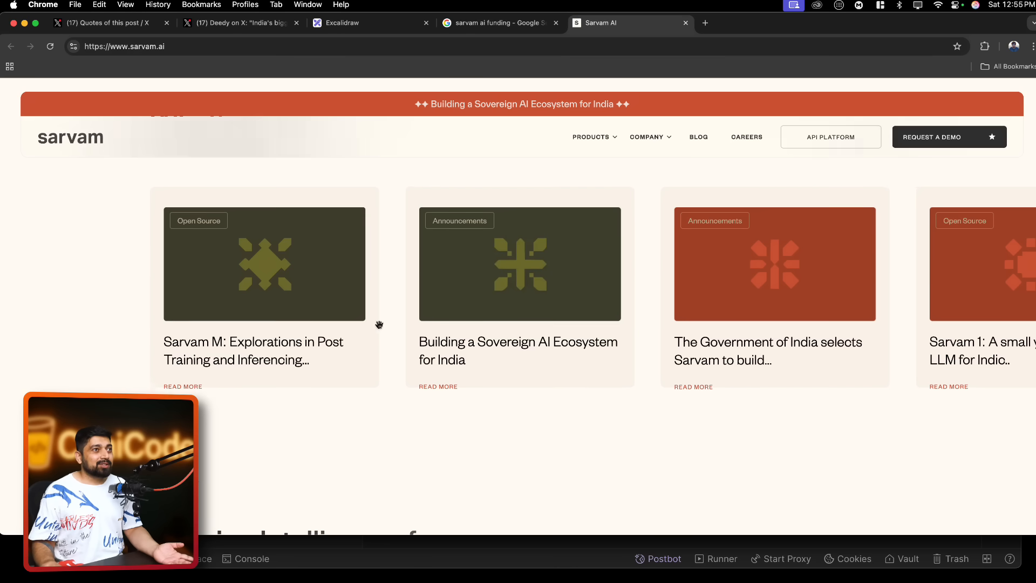
Scroll the Sarvam AI homepage through the announcement cards to 'India's Unique Needs'
{"action": "scroll", "scroll_direction": "down", "scroll_amount": 3}
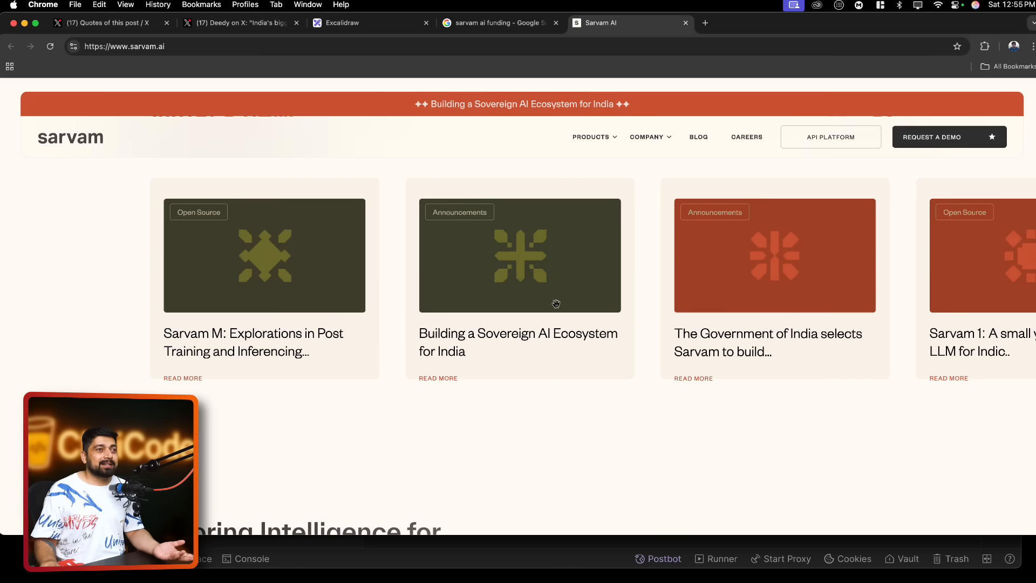
{"action": "scroll", "scroll_direction": "down", "scroll_amount": 3}
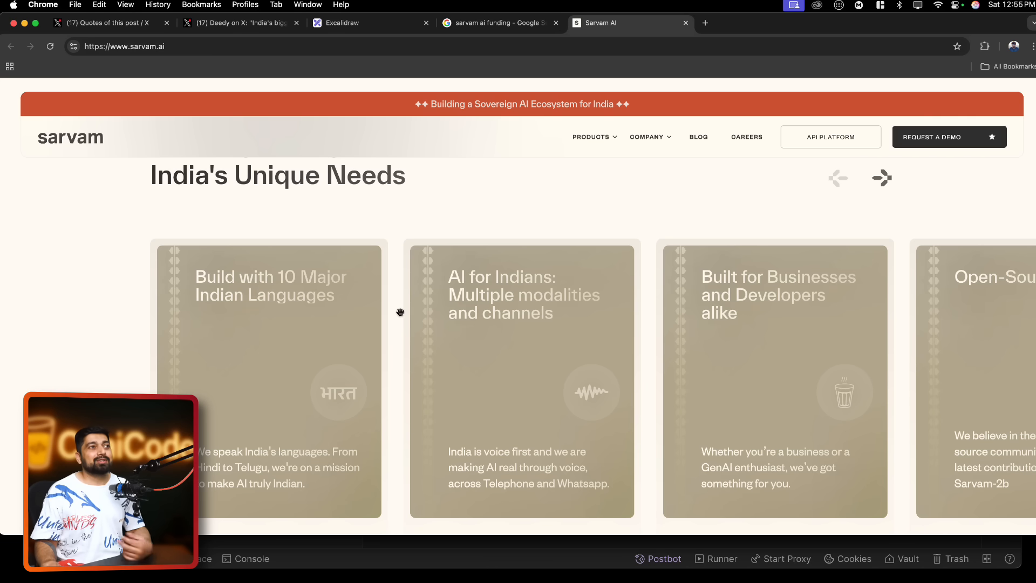
{"action": "scroll", "scroll_direction": "down", "scroll_amount": 3}
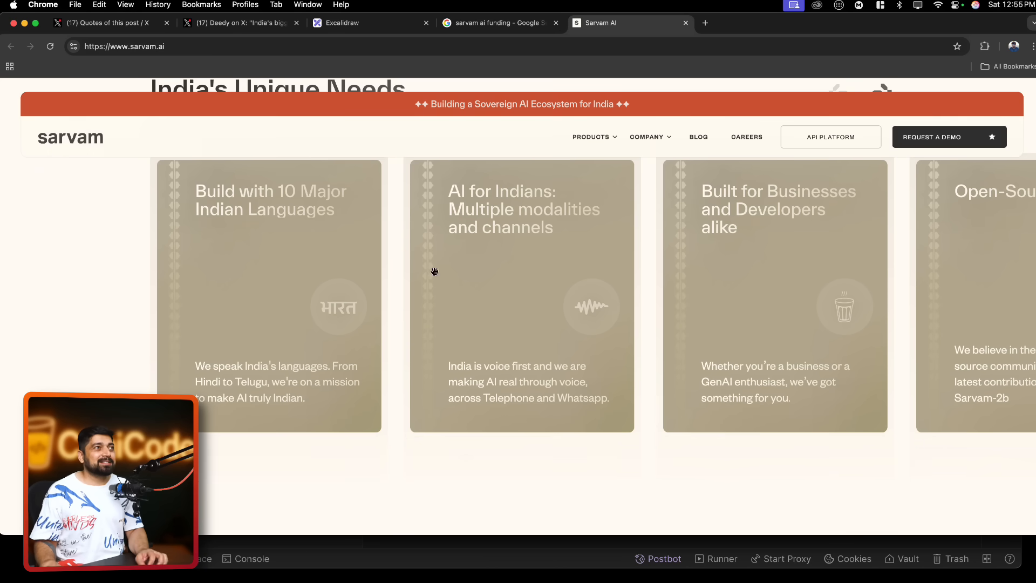
{"action": "left_click", "coordinate": [370, 22]}
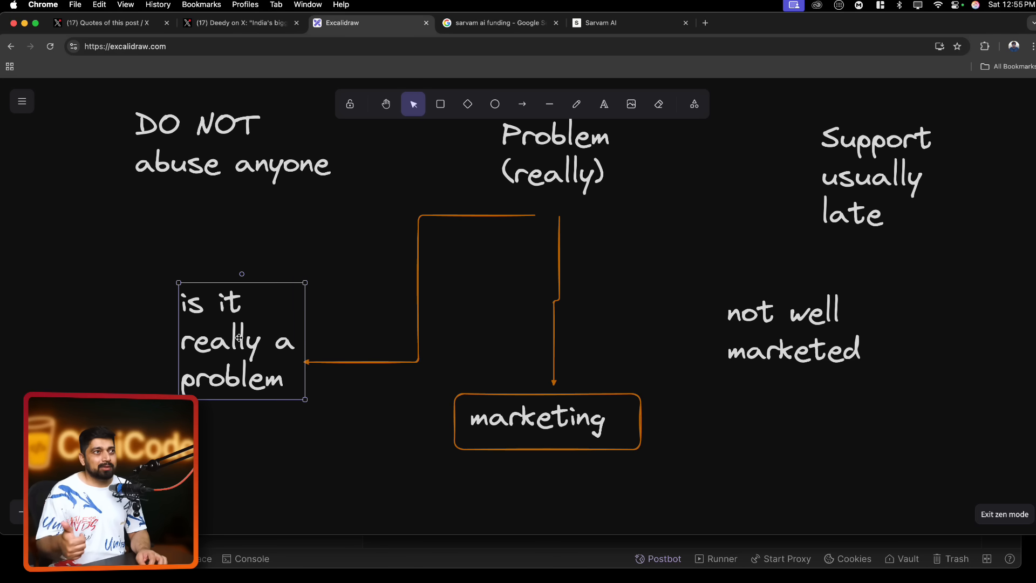
Select the 'not well marketed' note, then return to Deedy's X post on Indian AI
{"action": "left_click", "coordinate": [547, 421]}
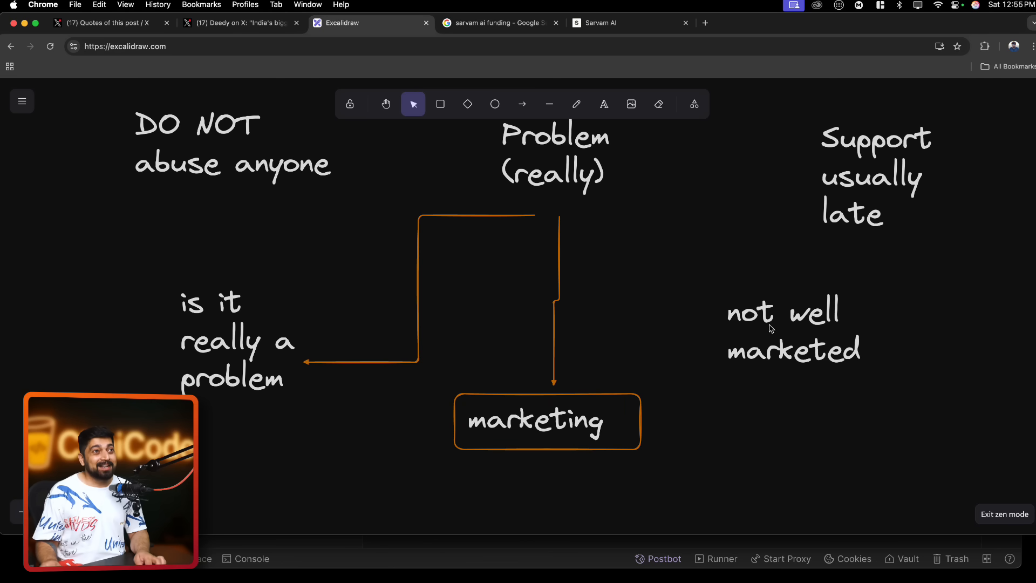
{"action": "left_click", "coordinate": [793, 330]}
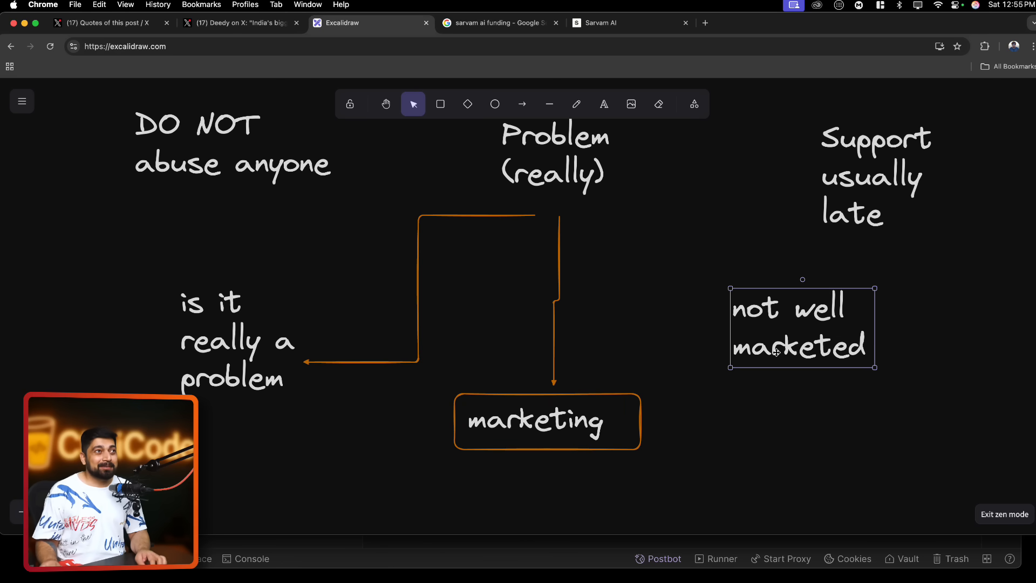
{"action": "left_click", "coordinate": [238, 23]}
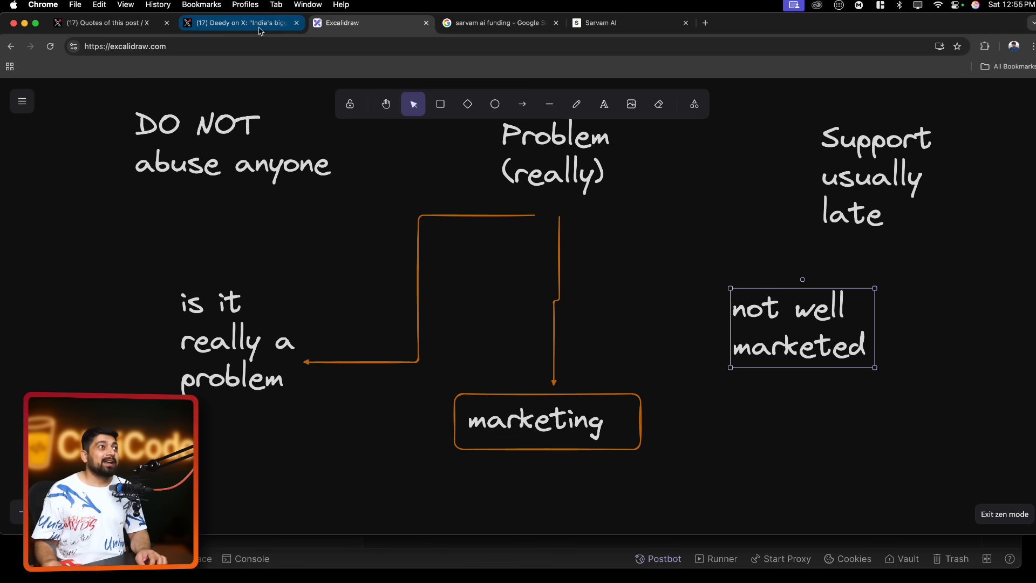
{"action": "left_click", "coordinate": [240, 22]}
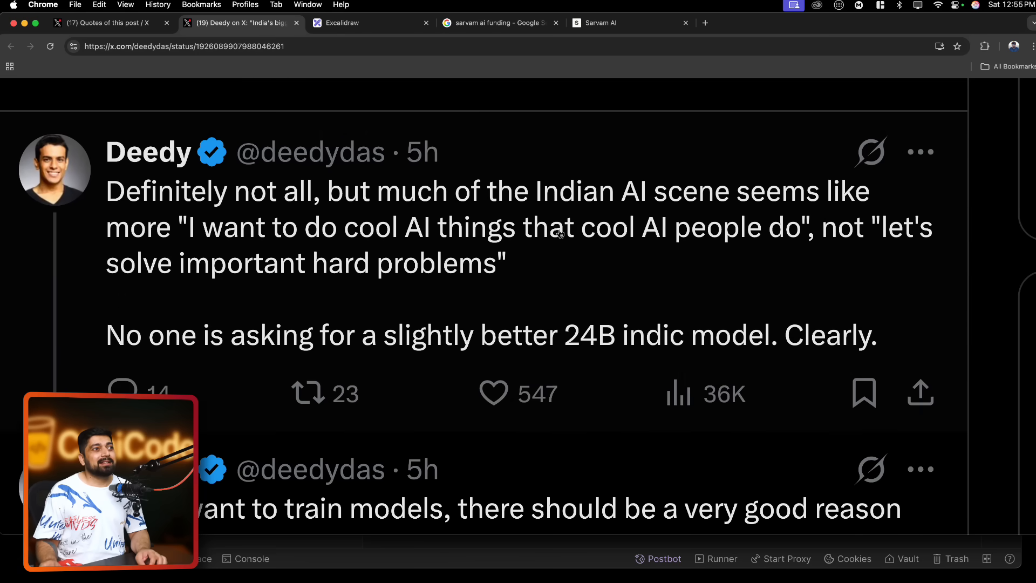
Highlight the '23 downloads' sentence in Deedy's X post, then return to Excalidraw
{"action": "left_click", "coordinate": [493, 393]}
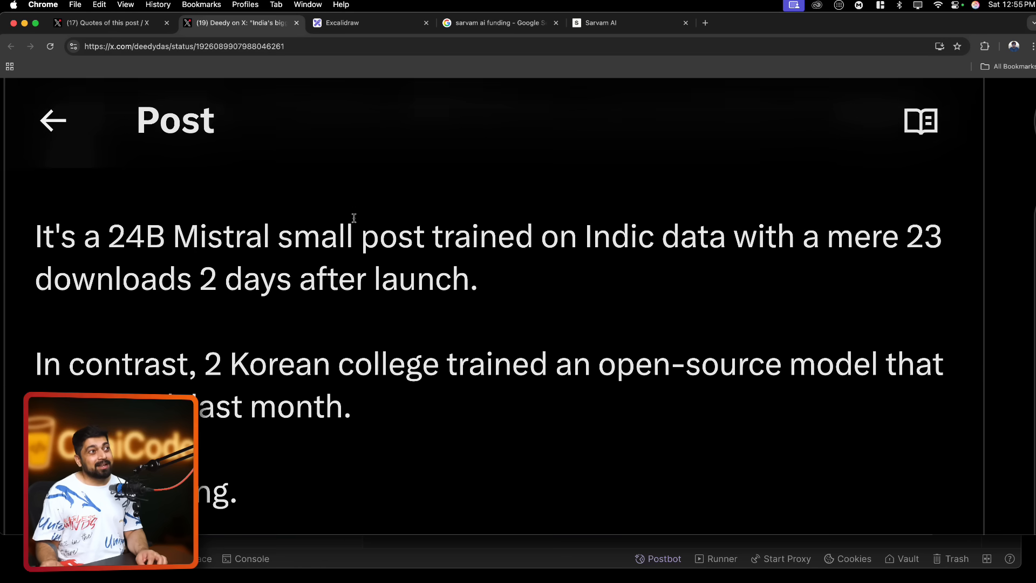
{"action": "scroll", "scroll_direction": "down", "scroll_amount": 3}
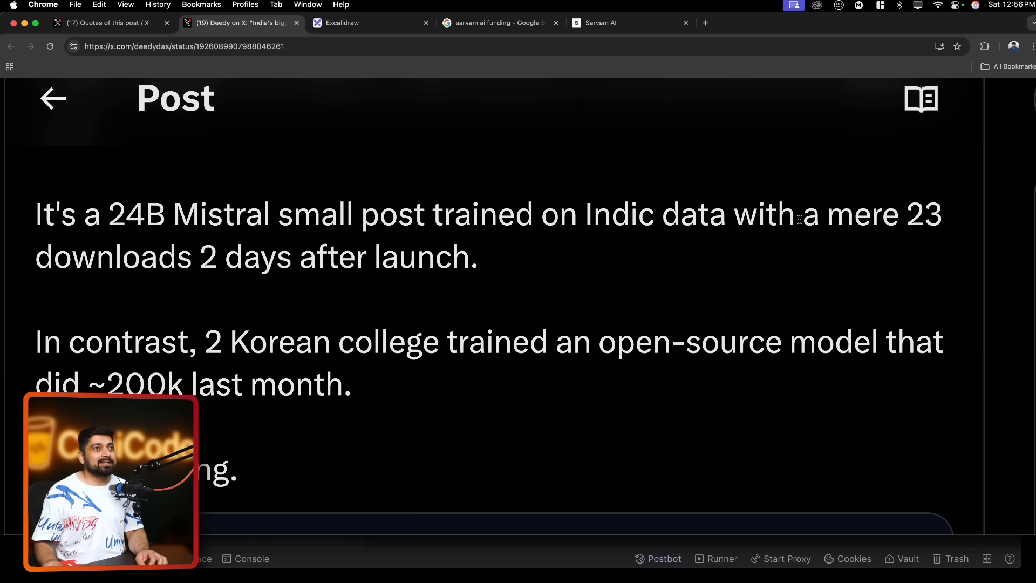
{"action": "left_click_drag", "start_coordinate": [909, 215], "coordinate": [238, 256]}
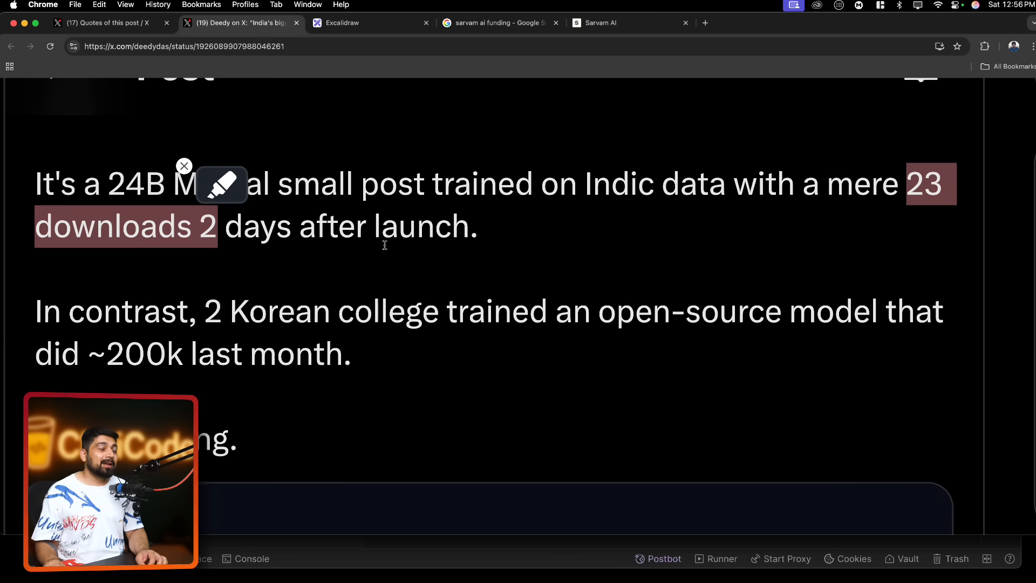
{"action": "left_click", "coordinate": [370, 23]}
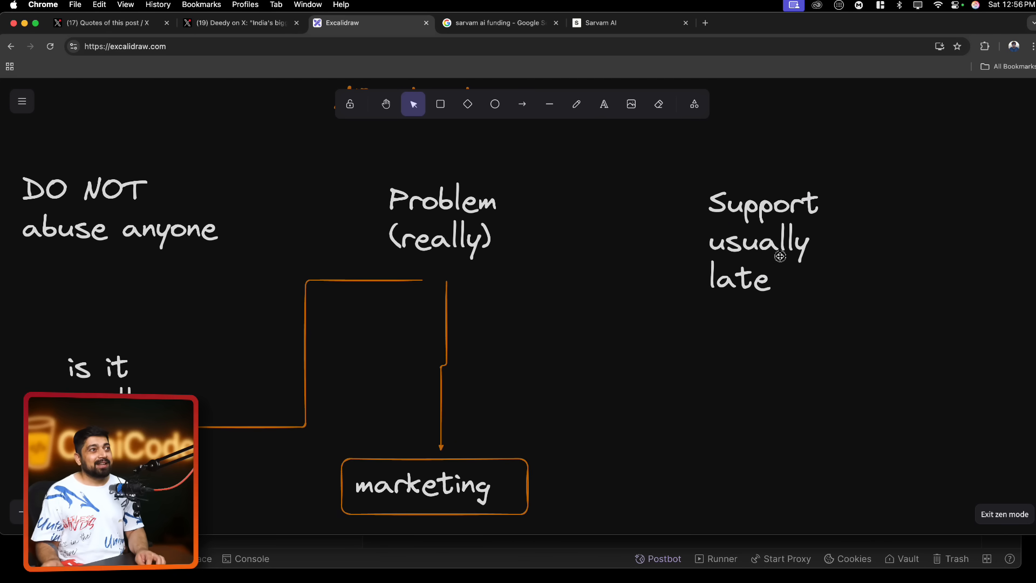
Alt-drag a copy of 'Support usually late' down-right and retype it as 'koo'
{"action": "left_click", "coordinate": [764, 235]}
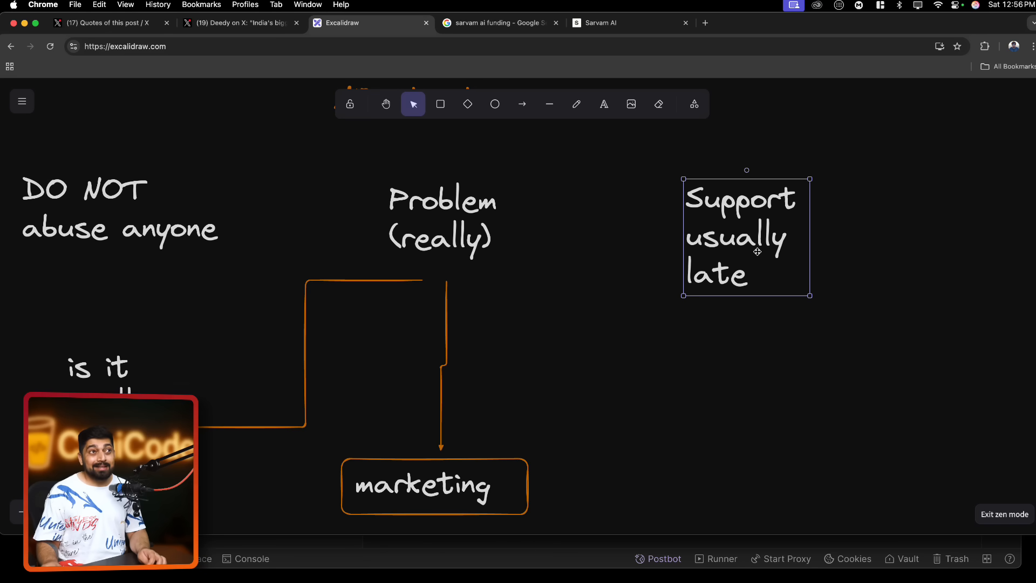
{"action": "left_click_drag", "start_coordinate": [746, 236], "coordinate": [838, 399]}
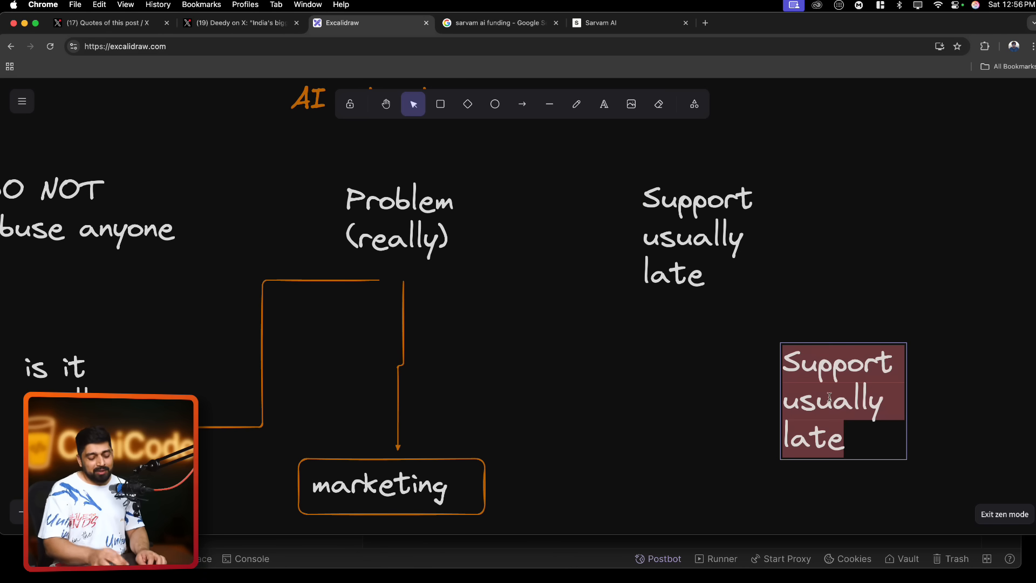
{"action": "type", "text": "k"}
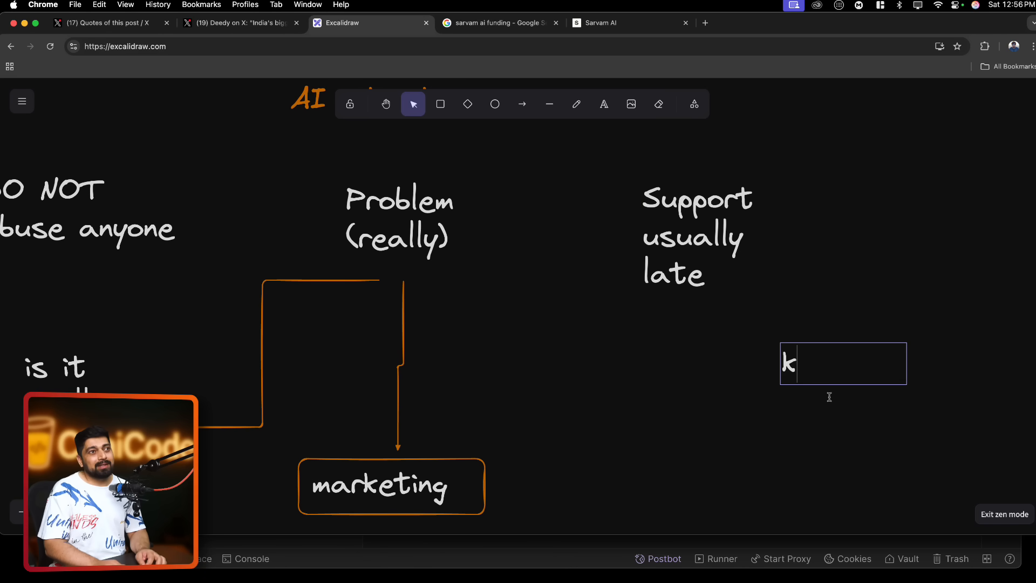
{"action": "type", "text": "oo"}
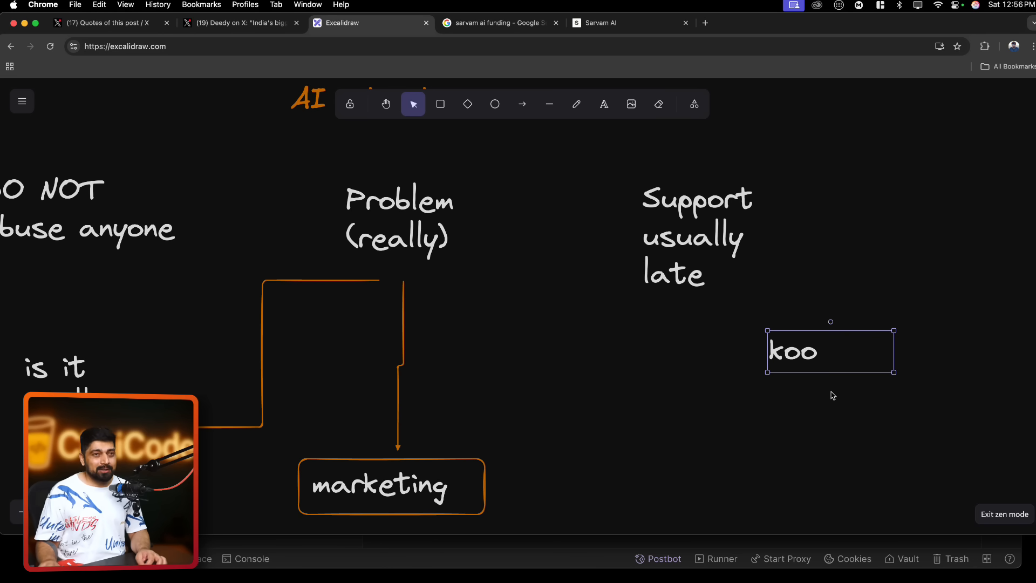
{"action": "scroll", "scroll_direction": "down", "scroll_amount": 3}
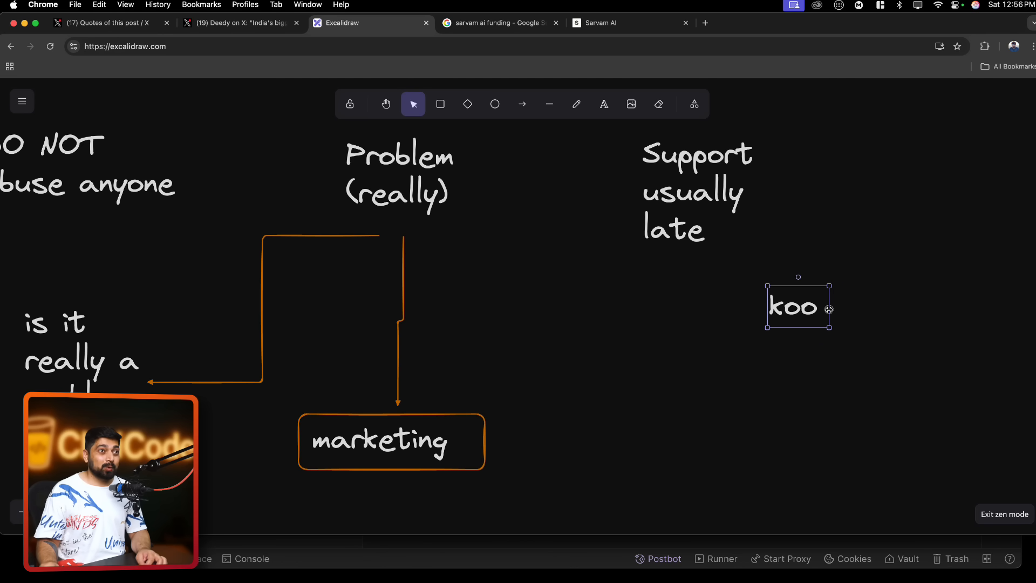
{"action": "left_click", "coordinate": [872, 333]}
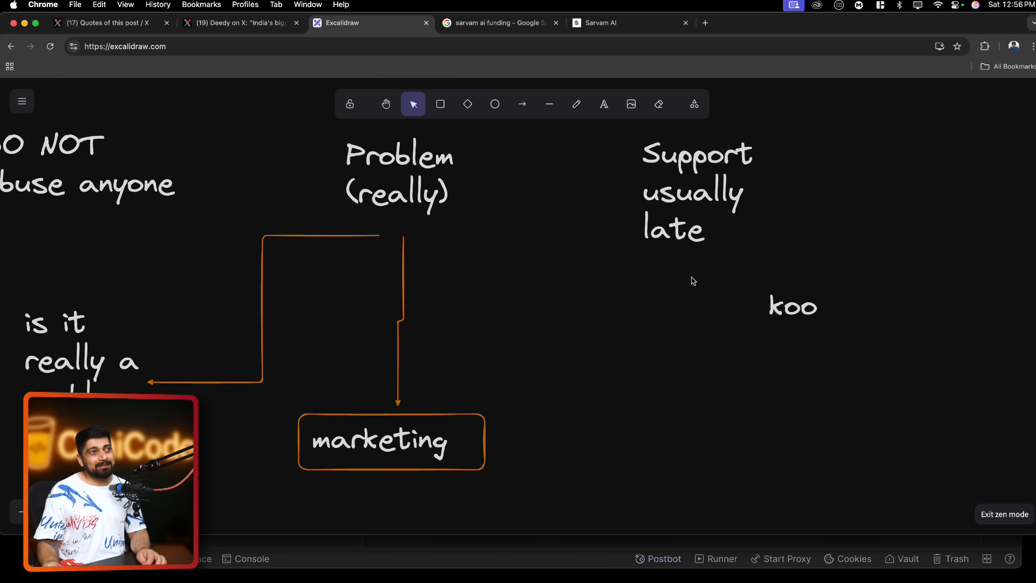
Draw an orange elbow arrow from 'Support usually late' to 'koo', then return to X
{"action": "left_click", "coordinate": [522, 104]}
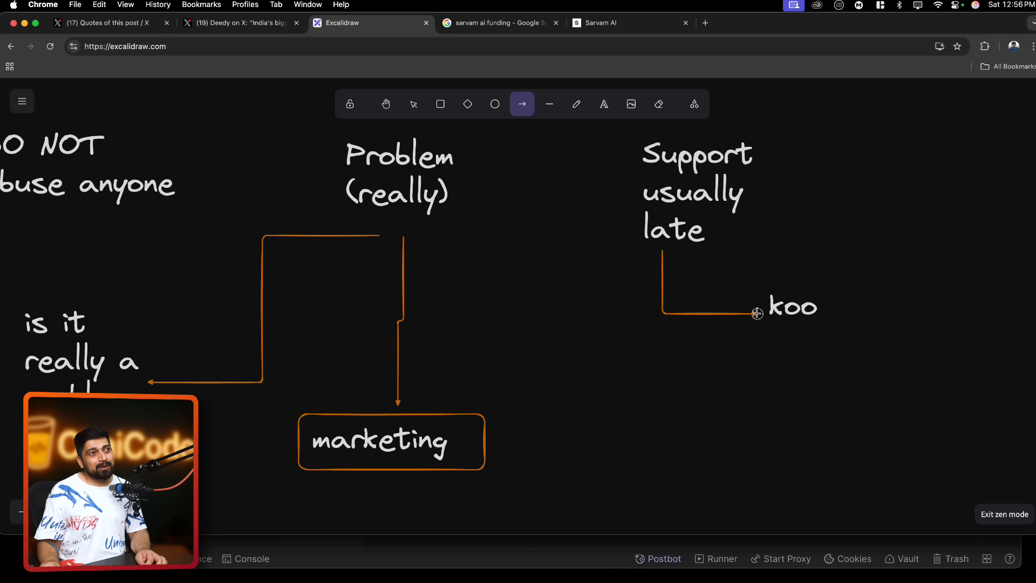
{"action": "left_click", "coordinate": [412, 103]}
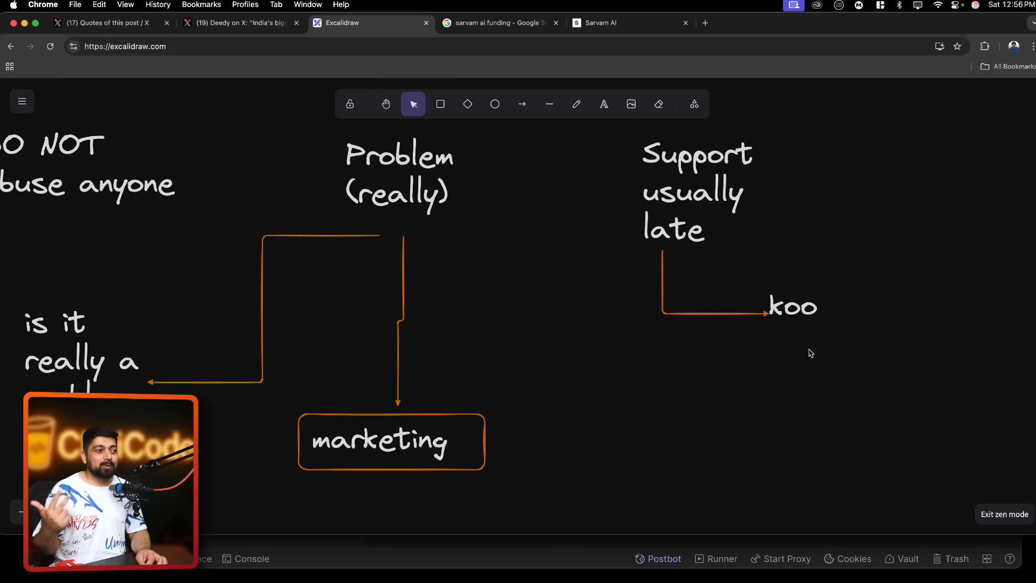
{"action": "left_click", "coordinate": [799, 306]}
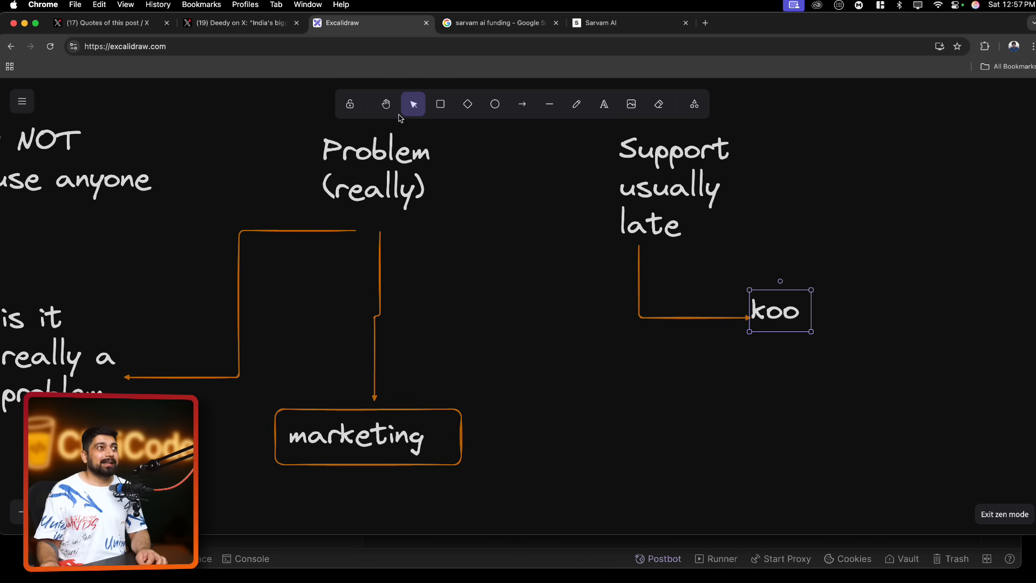
{"action": "left_click", "coordinate": [241, 23]}
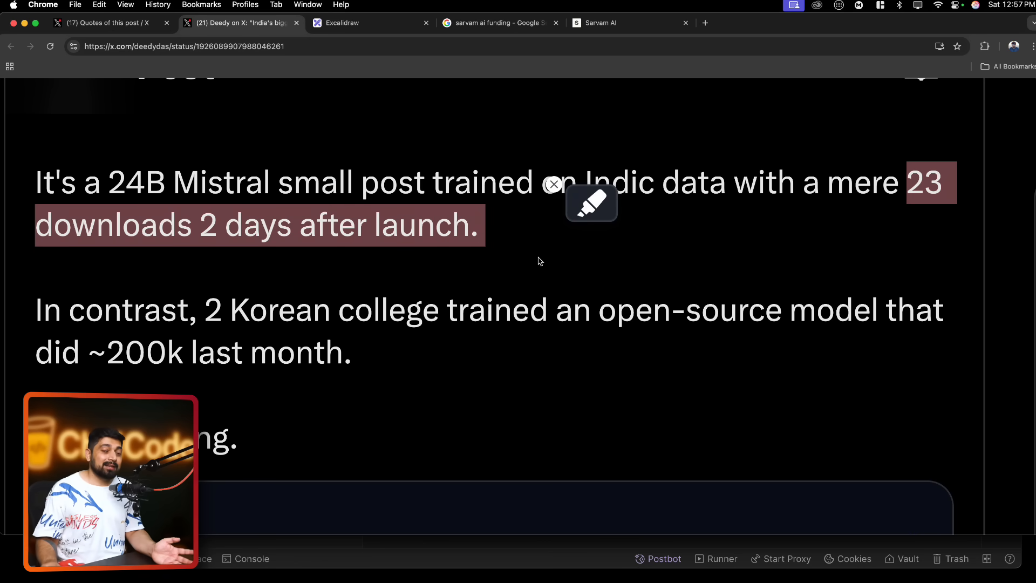
{"action": "mouse_move", "coordinate": [522, 261]}
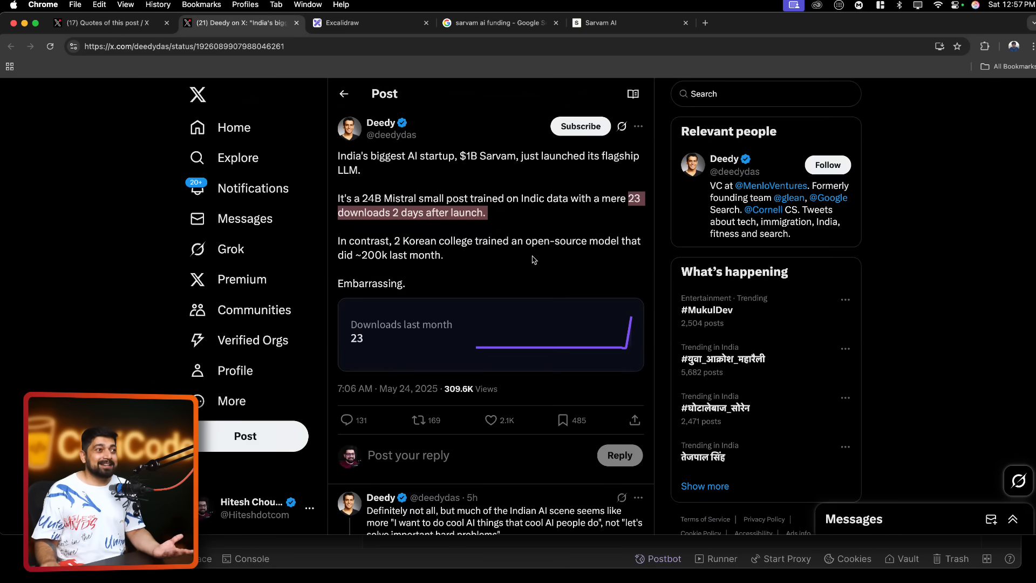
Scroll through Deedy's replies on X, then go back to the Excalidraw board
{"action": "scroll", "scroll_direction": "down", "scroll_amount": 3}
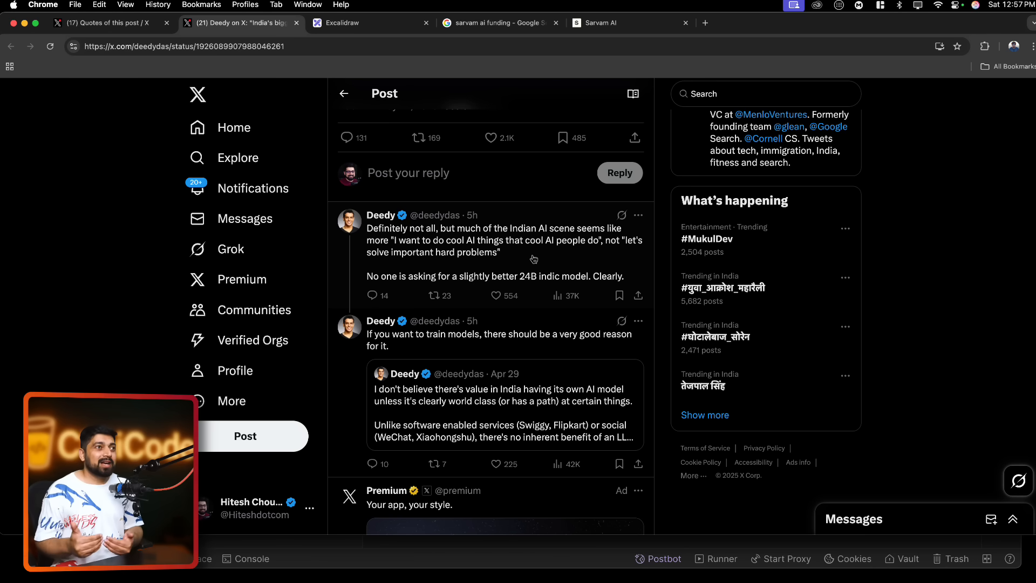
{"action": "left_click", "coordinate": [364, 23]}
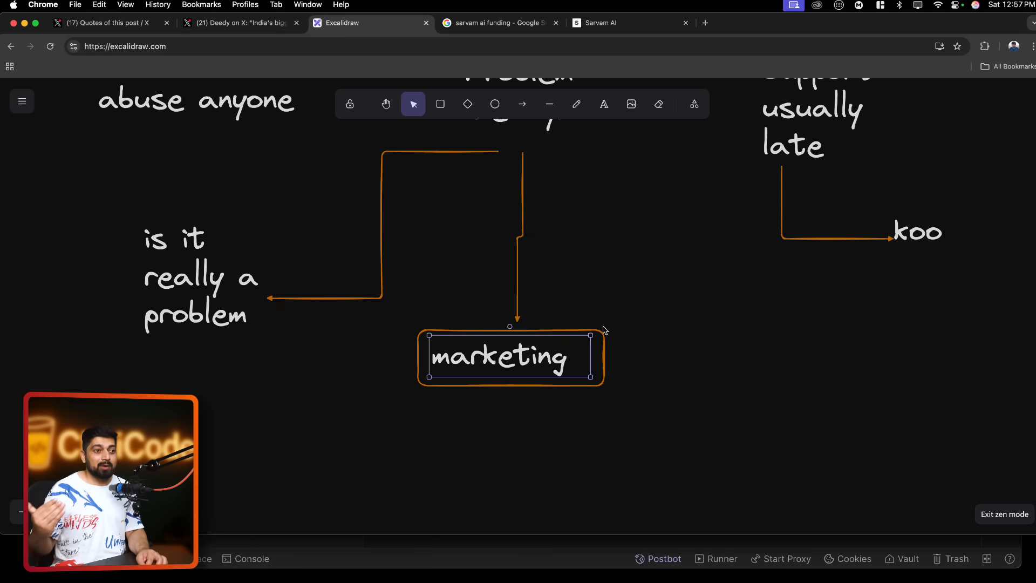
Add an 'ola' note below and right of 'marketing', then open the Sarvam AI tab
{"action": "scroll", "scroll_direction": "down", "scroll_amount": 3}
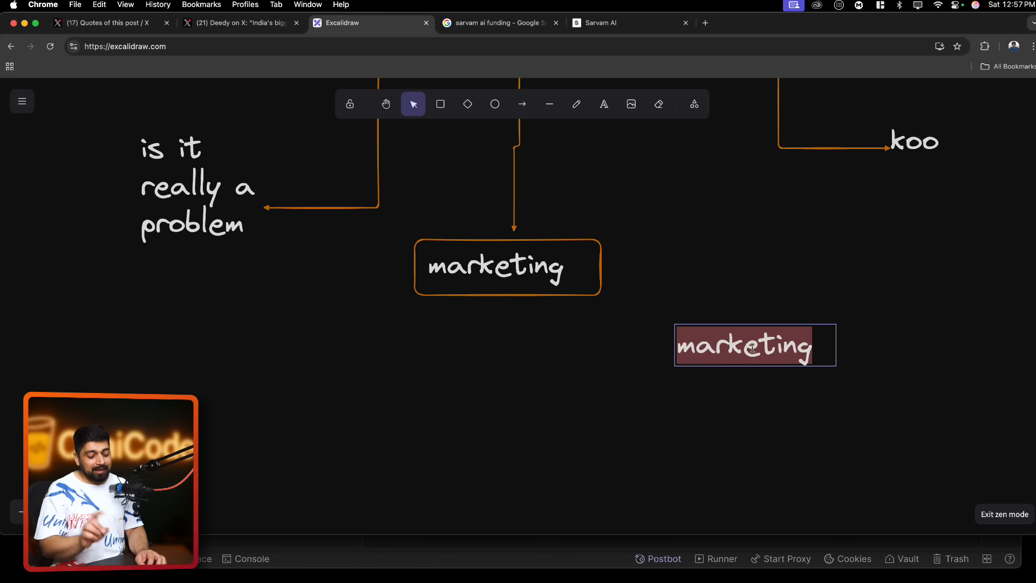
{"action": "type", "text": "ola"}
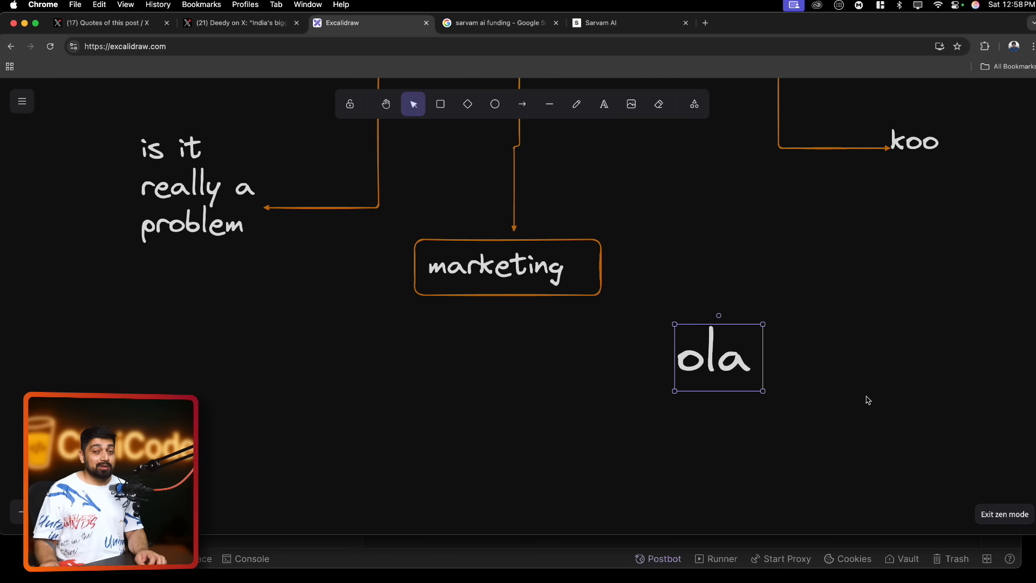
{"action": "left_click", "coordinate": [868, 400]}
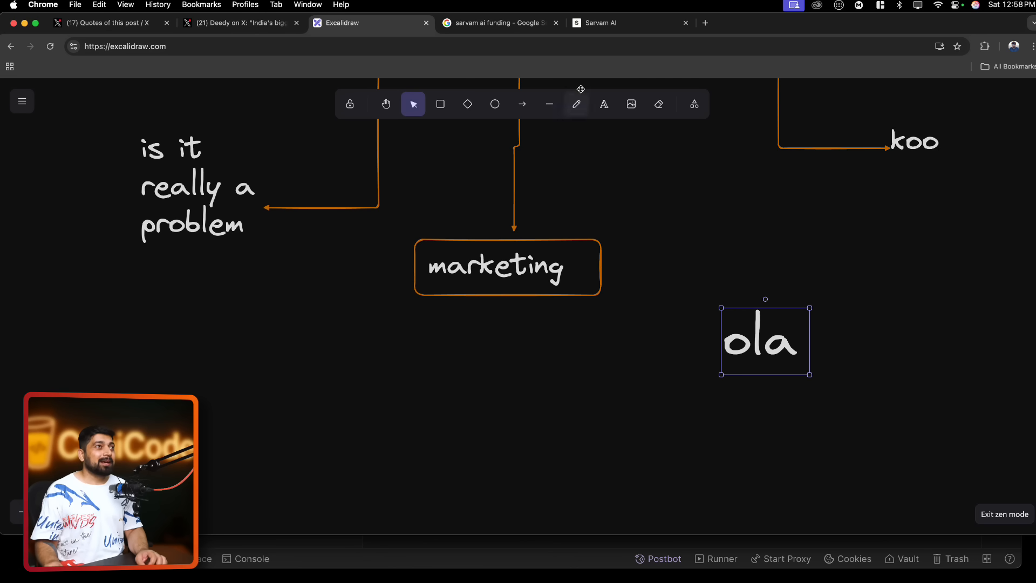
{"action": "left_click", "coordinate": [603, 23]}
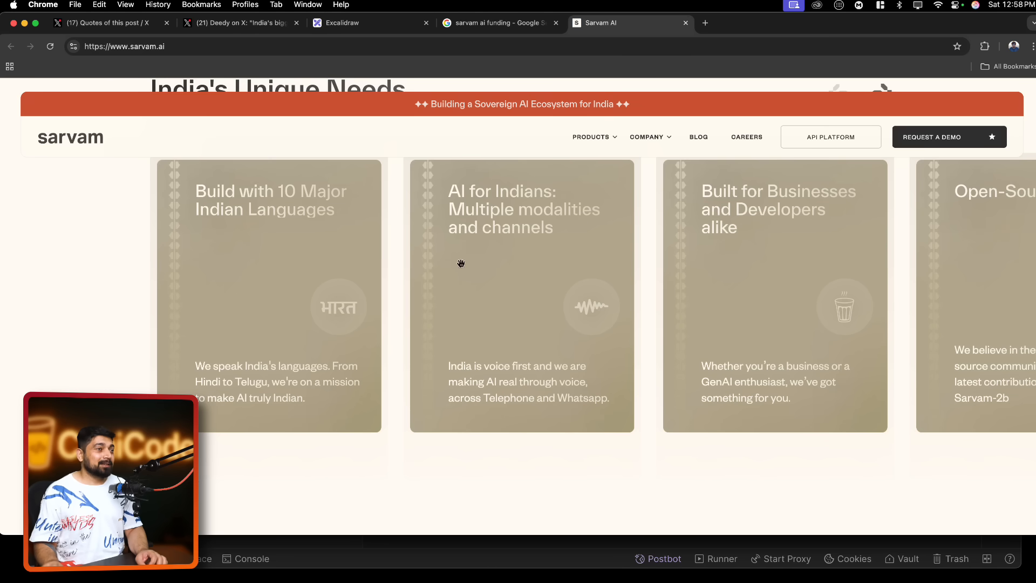
Scroll through sarvam.ai's agentic AI and GenAI building-block sections, then return to the X post
{"action": "scroll", "scroll_direction": "down", "scroll_amount": 3}
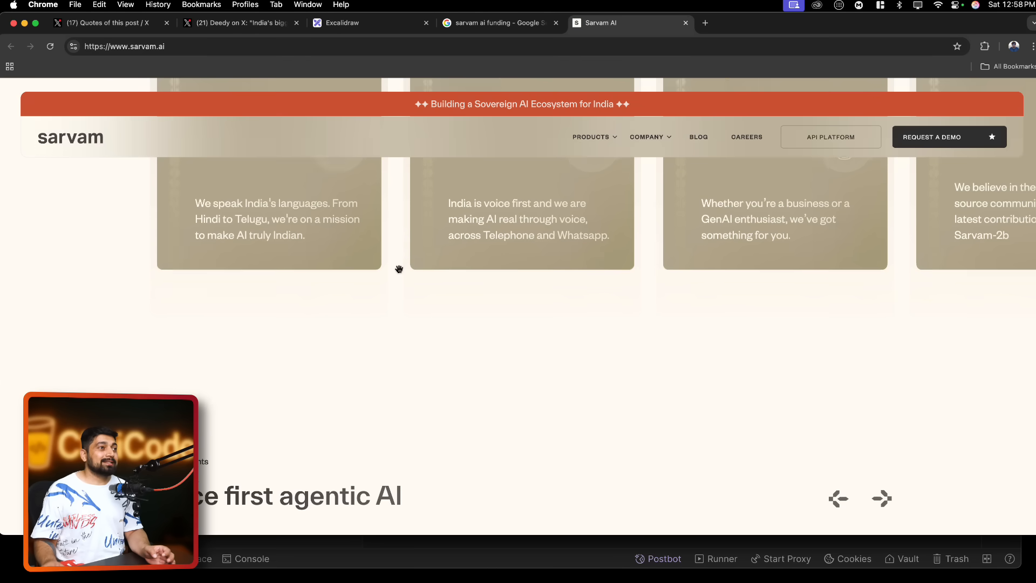
{"action": "scroll", "scroll_direction": "down", "scroll_amount": 3}
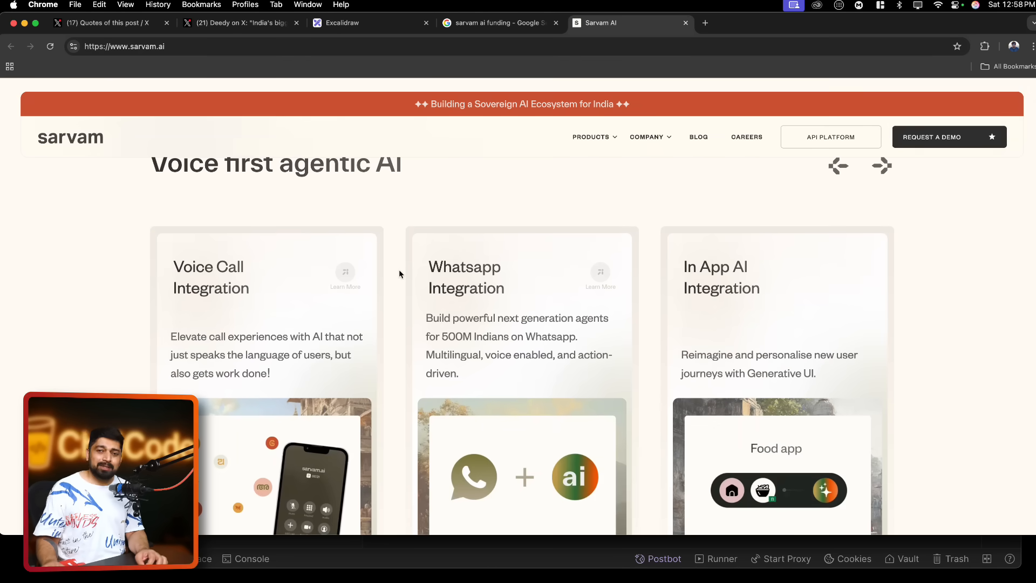
{"action": "scroll", "scroll_direction": "down", "scroll_amount": 3}
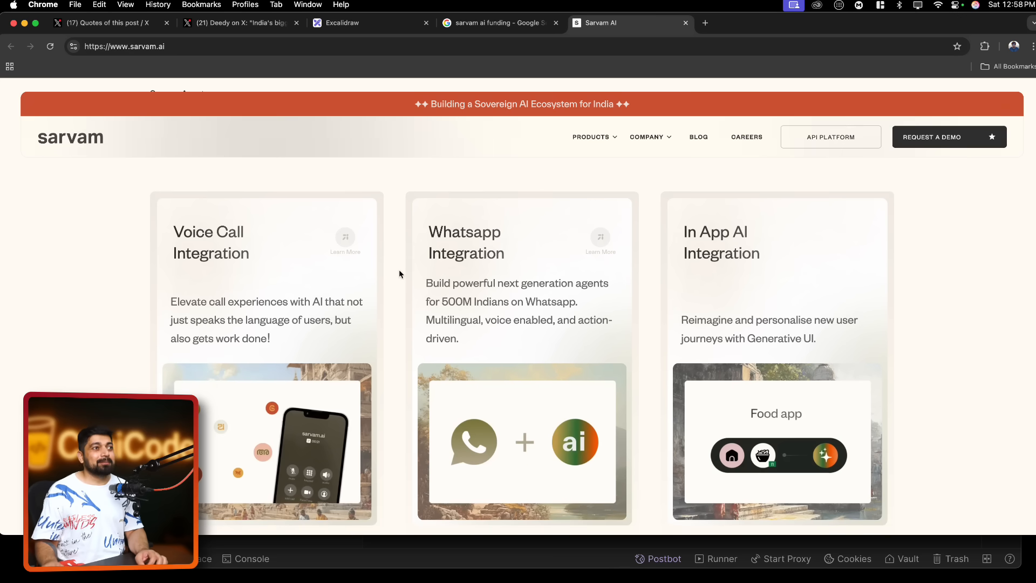
{"action": "scroll", "scroll_direction": "down", "scroll_amount": 3}
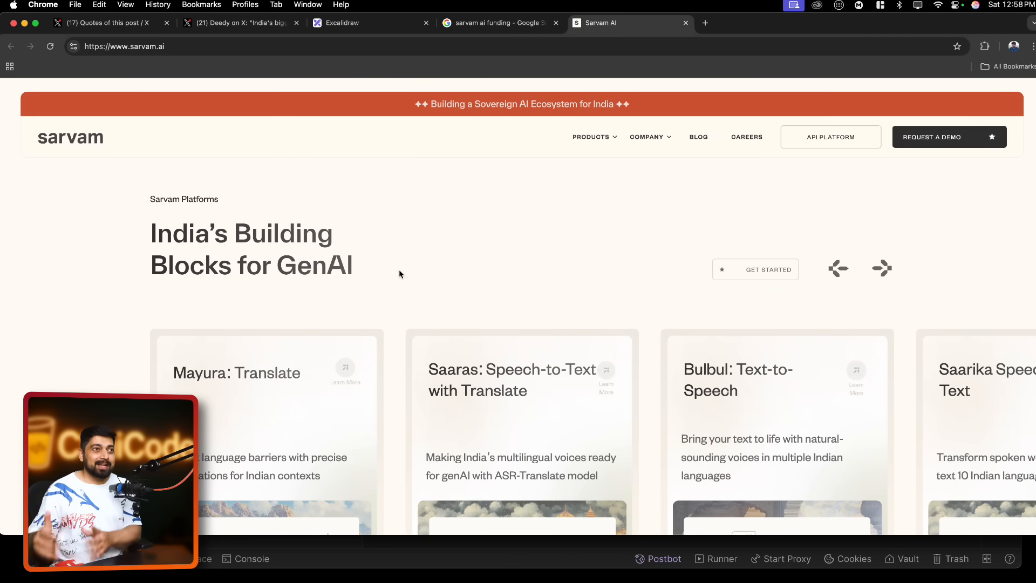
{"action": "scroll", "scroll_direction": "down", "scroll_amount": 3}
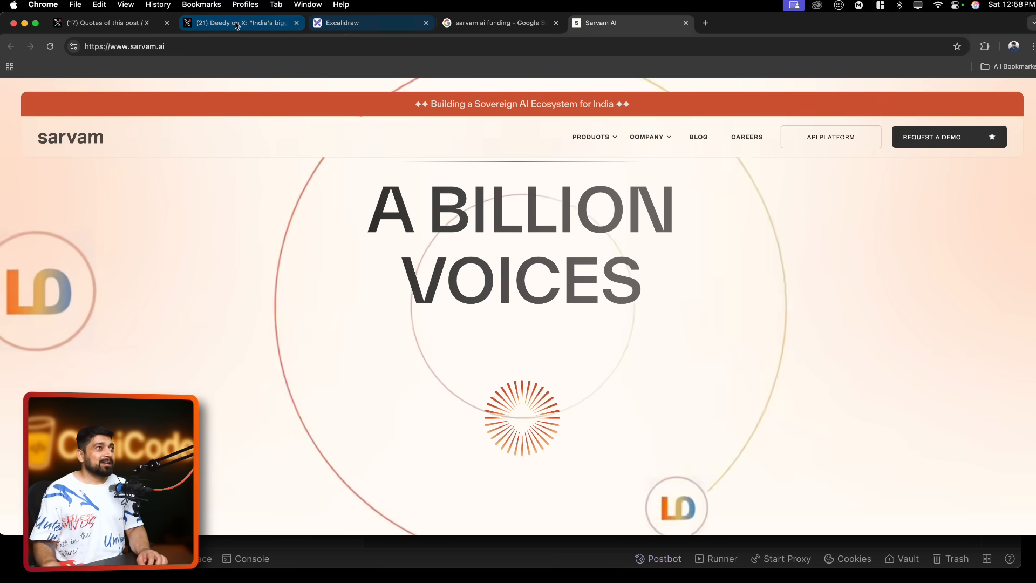
{"action": "left_click", "coordinate": [238, 23]}
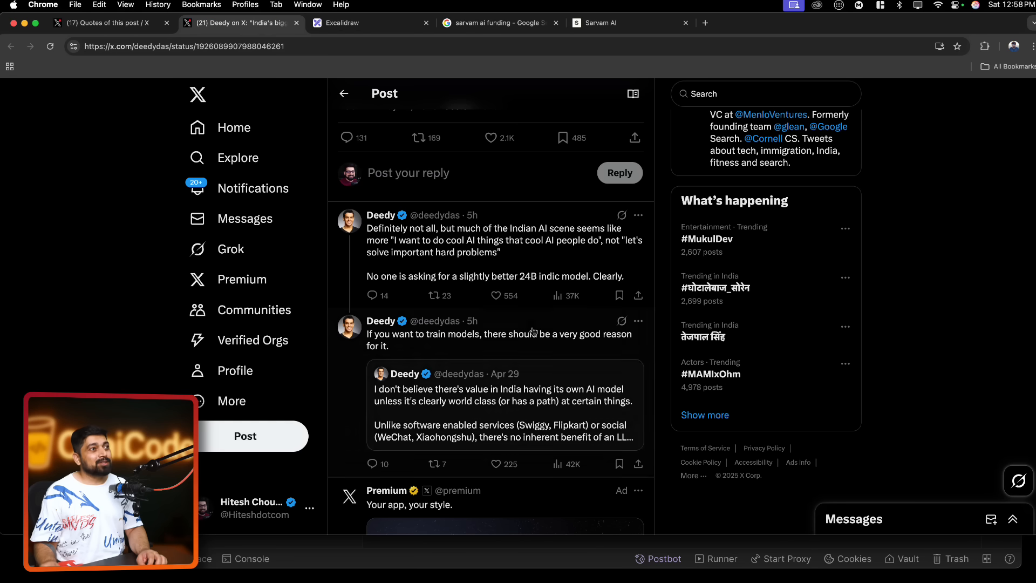
Switch to the 'Quotes of this post' tab for Deedy's Sarvam launch post
{"action": "left_click", "coordinate": [112, 23]}
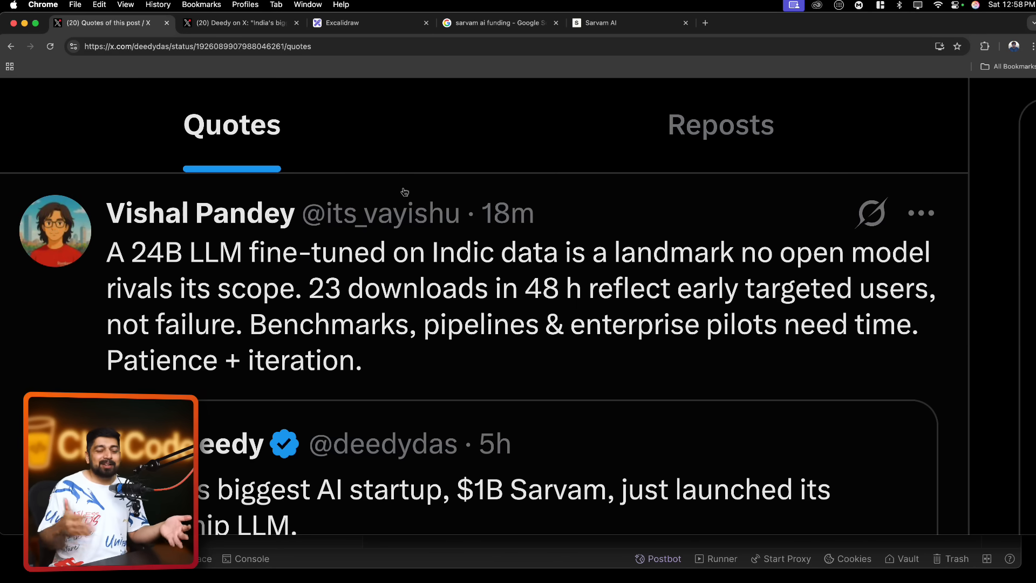
{"action": "scroll", "scroll_direction": "down", "scroll_amount": 3}
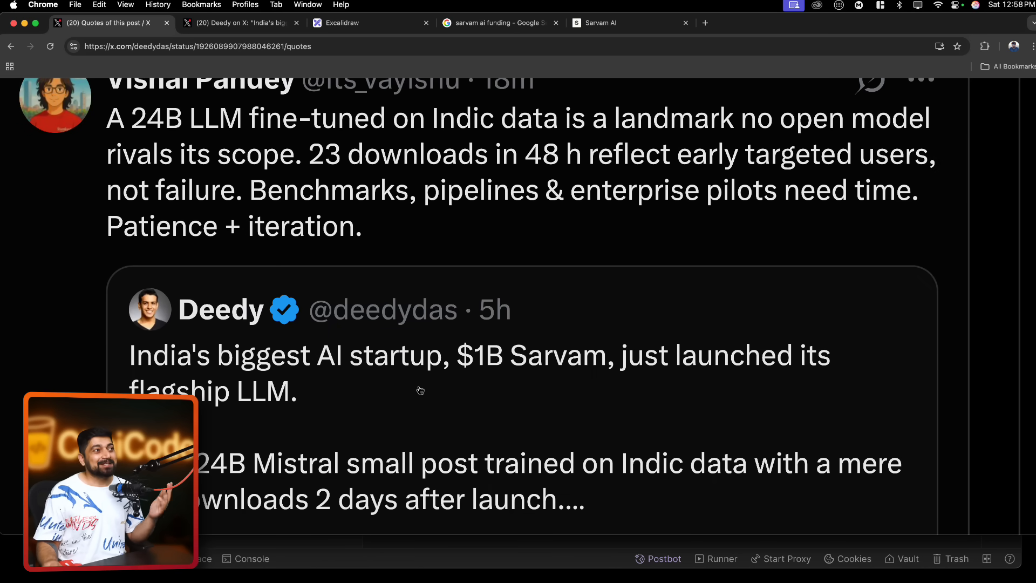
{"action": "scroll", "scroll_direction": "down", "scroll_amount": 3}
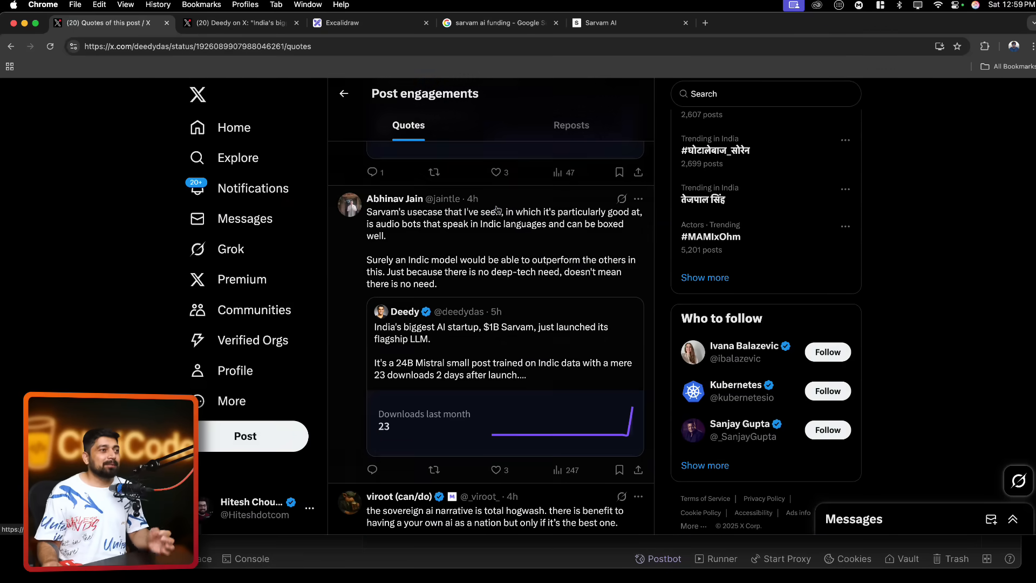
{"action": "scroll", "scroll_direction": "down", "scroll_amount": 3}
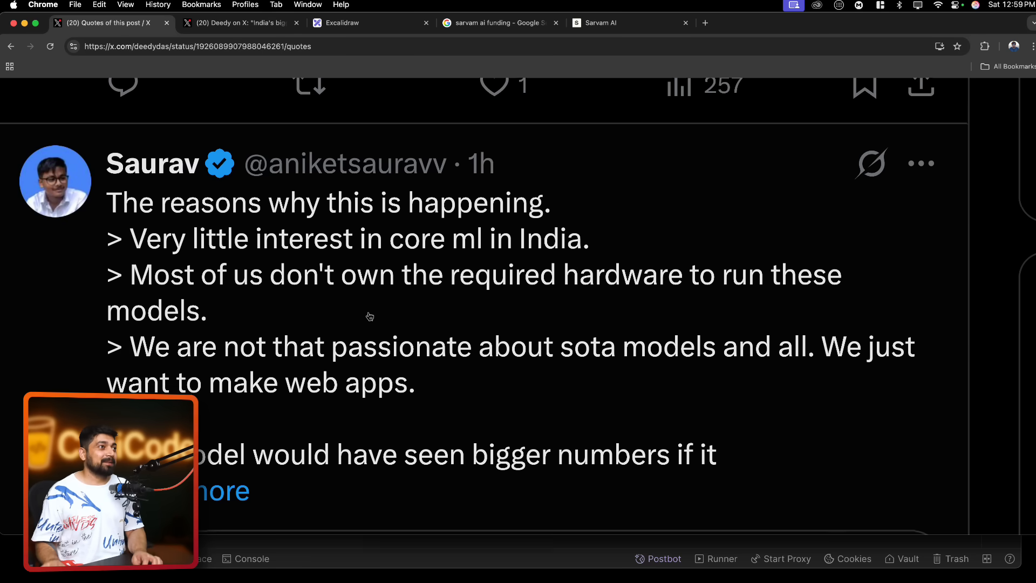
{"action": "scroll", "scroll_direction": "down", "scroll_amount": 3}
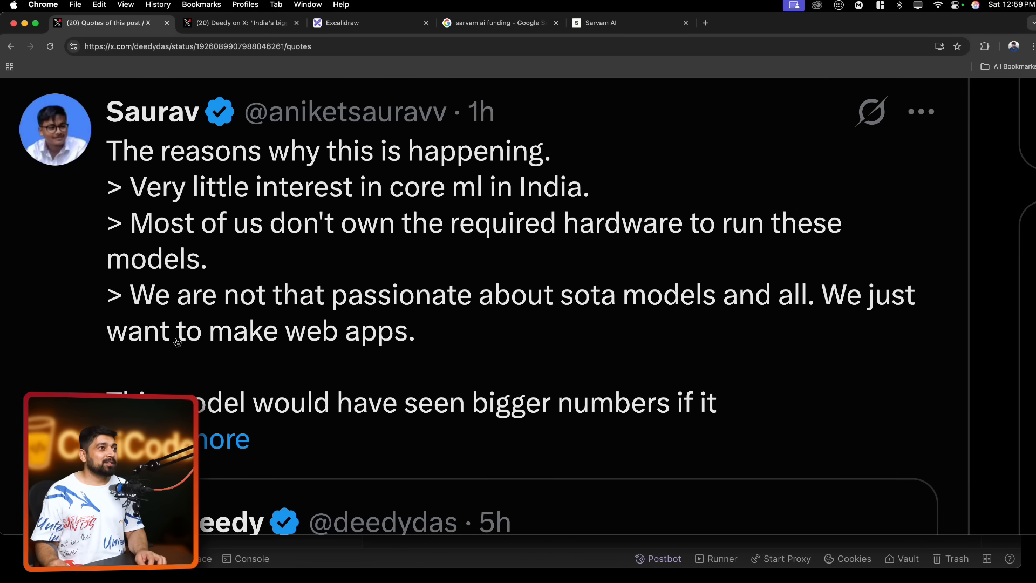
{"action": "mouse_move", "coordinate": [639, 344]}
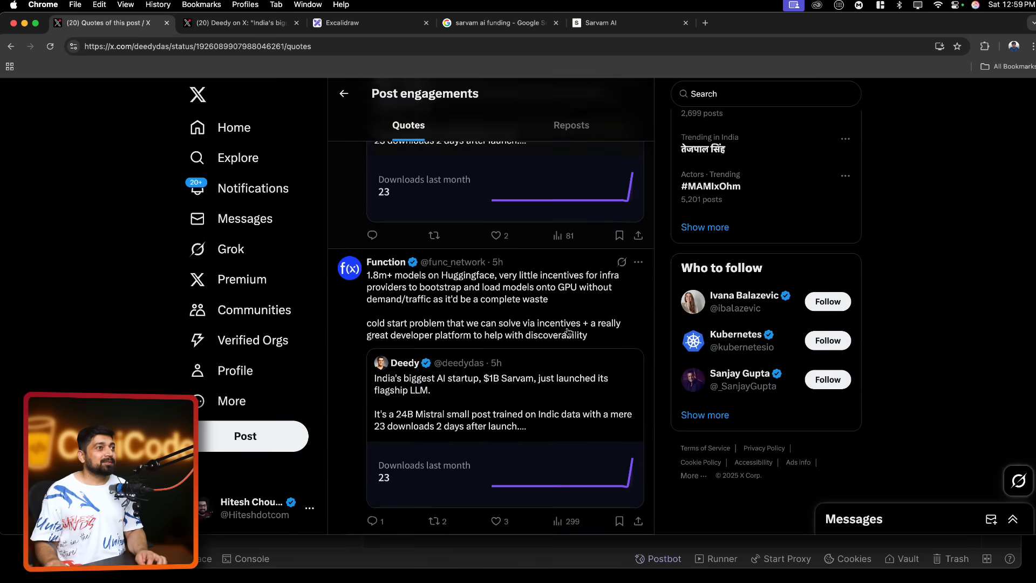
Scroll the quote posts to Hitesh Choudhary's thought experiment, then reopen the 'AI situation' board
{"action": "scroll", "scroll_direction": "down", "scroll_amount": 3}
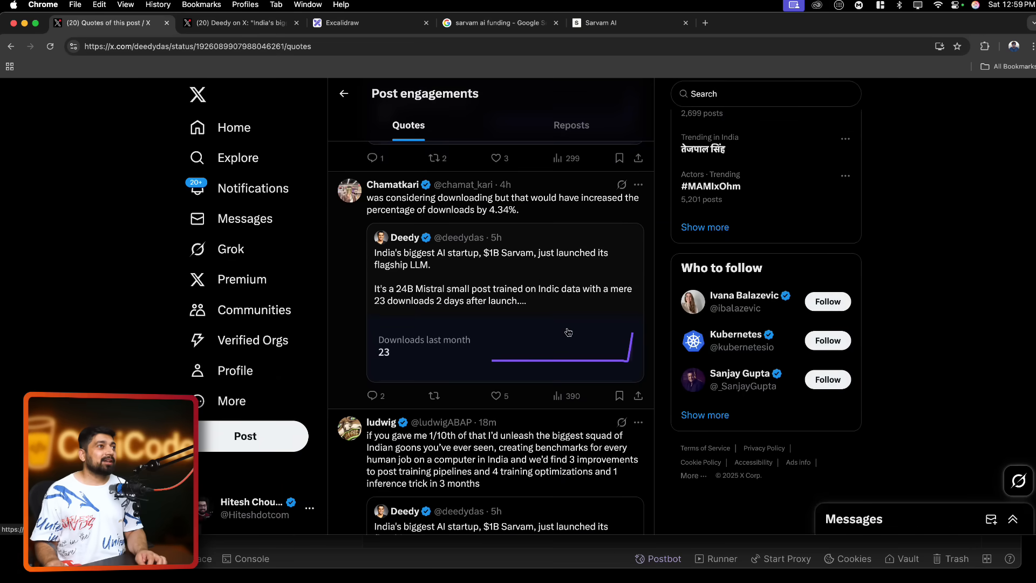
{"action": "scroll", "scroll_direction": "down", "scroll_amount": 3}
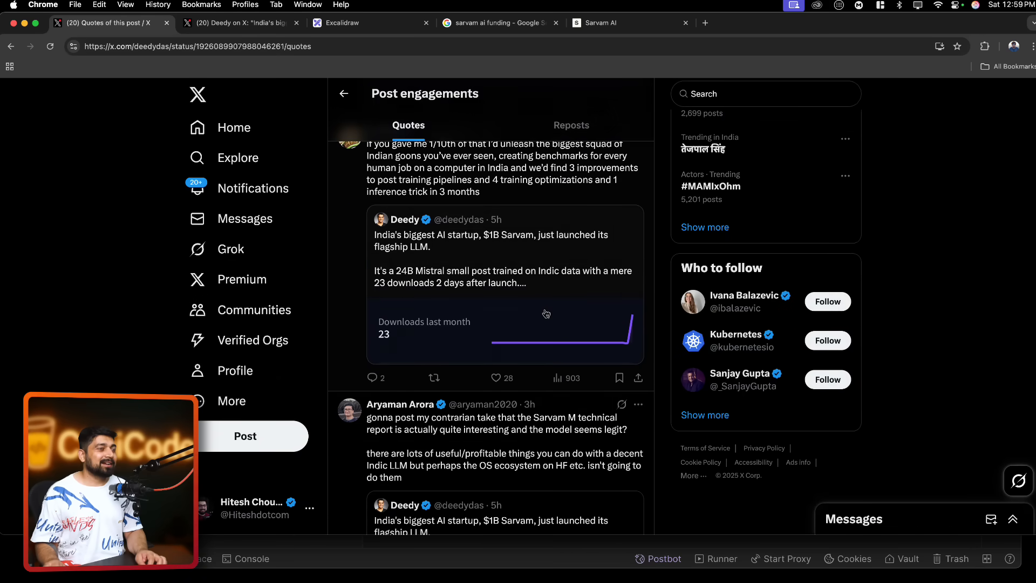
{"action": "scroll", "scroll_direction": "down", "scroll_amount": 3}
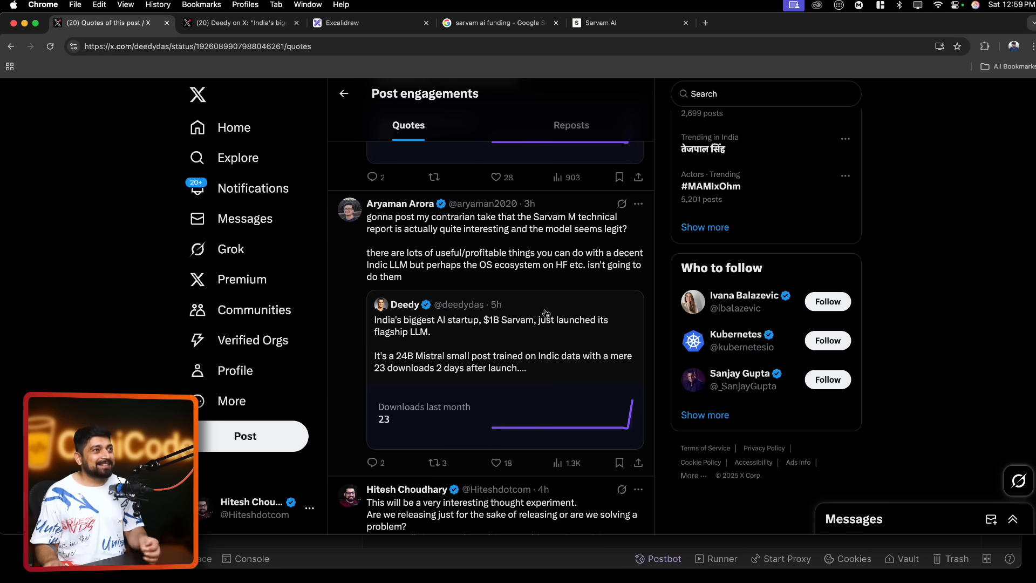
{"action": "scroll", "scroll_direction": "down", "scroll_amount": 3}
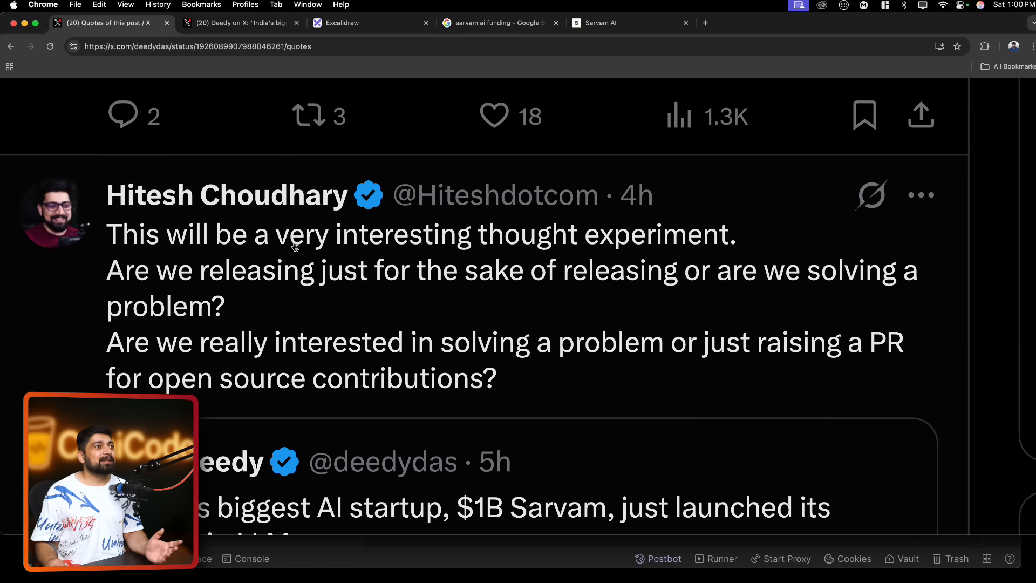
{"action": "mouse_move", "coordinate": [582, 250]}
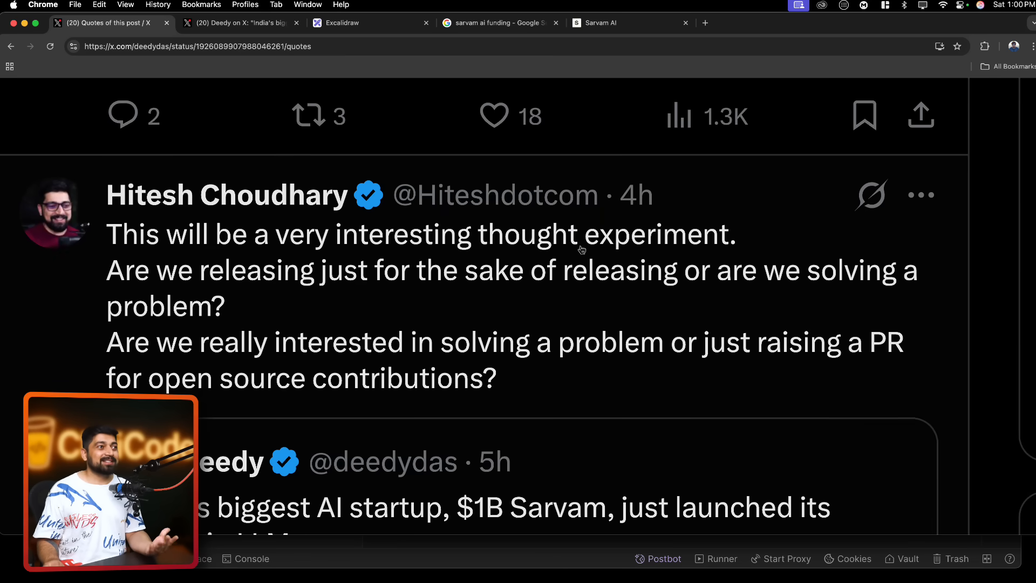
{"action": "mouse_move", "coordinate": [391, 41]}
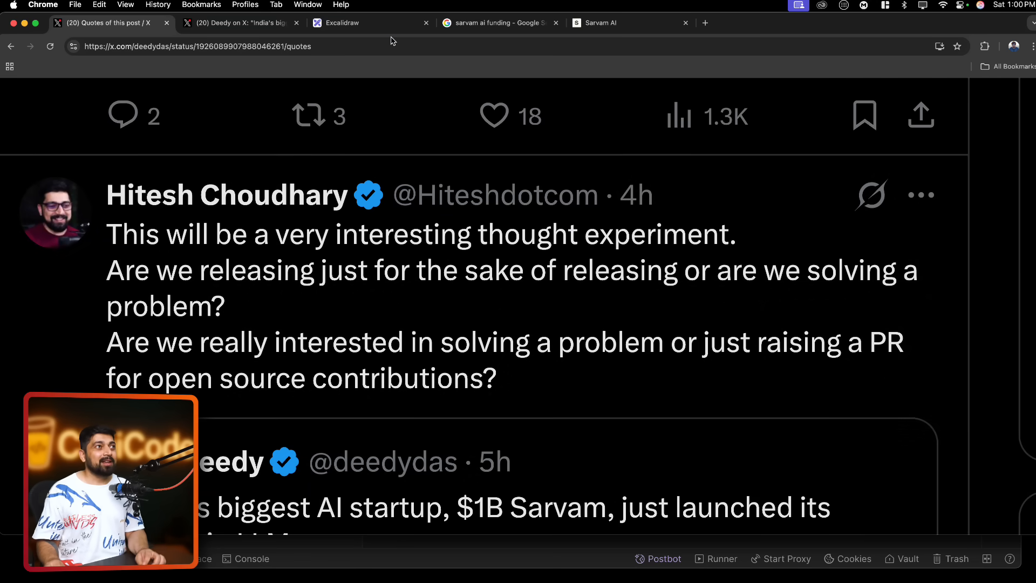
{"action": "left_click", "coordinate": [341, 23]}
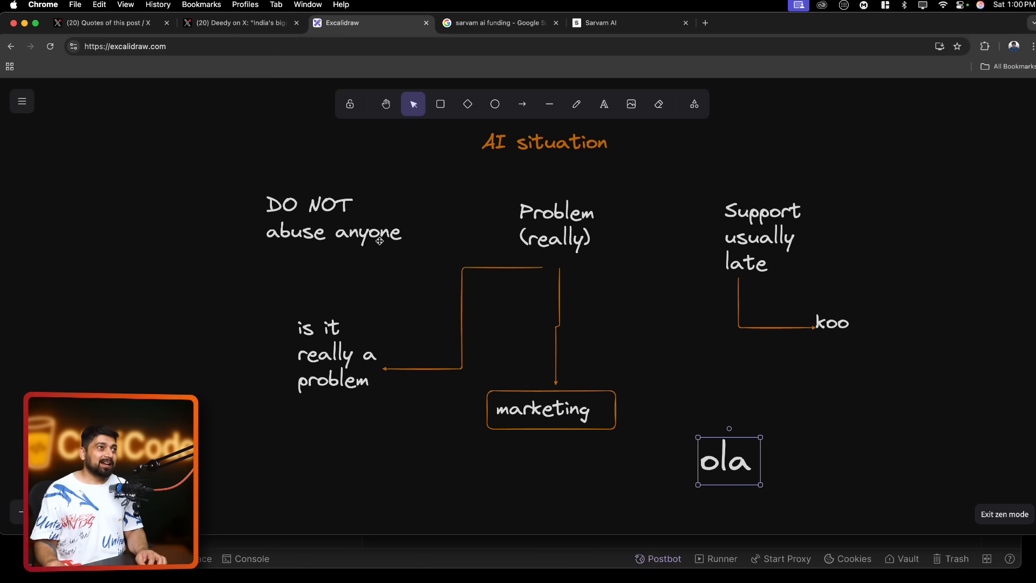
{"action": "left_click", "coordinate": [557, 225]}
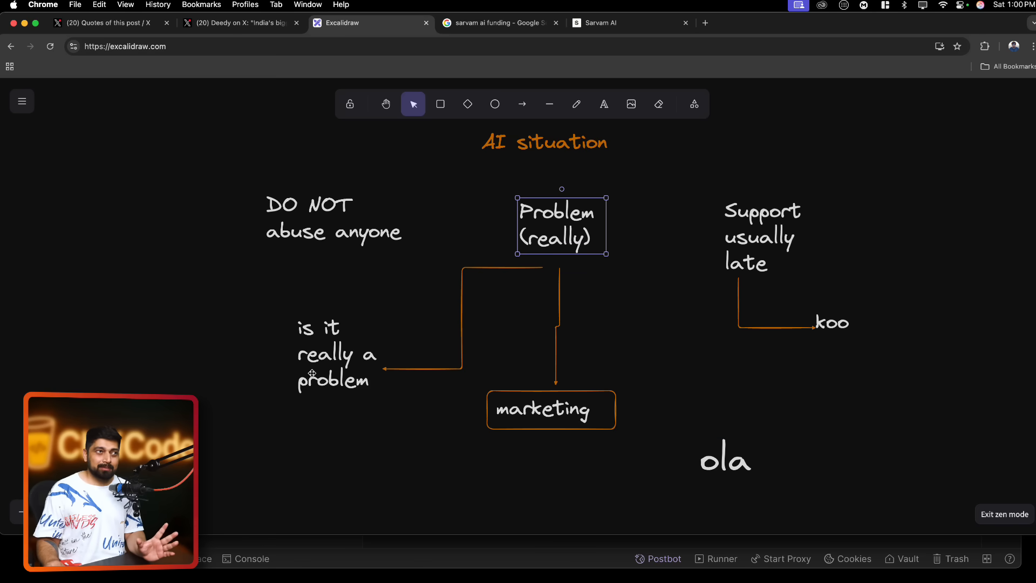
{"action": "left_click", "coordinate": [550, 409]}
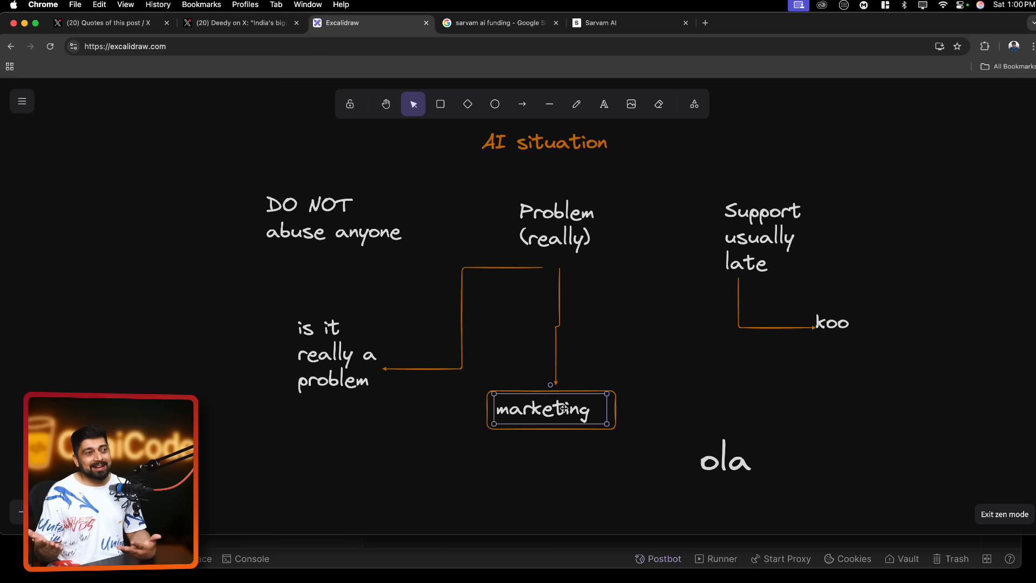
{"action": "left_click", "coordinate": [766, 237]}
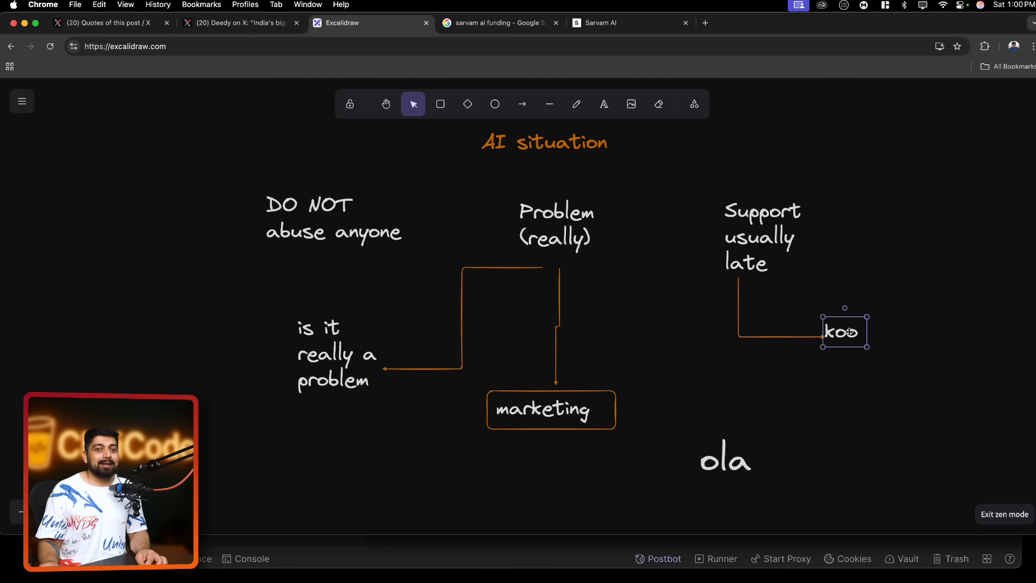
{"action": "left_click", "coordinate": [851, 366]}
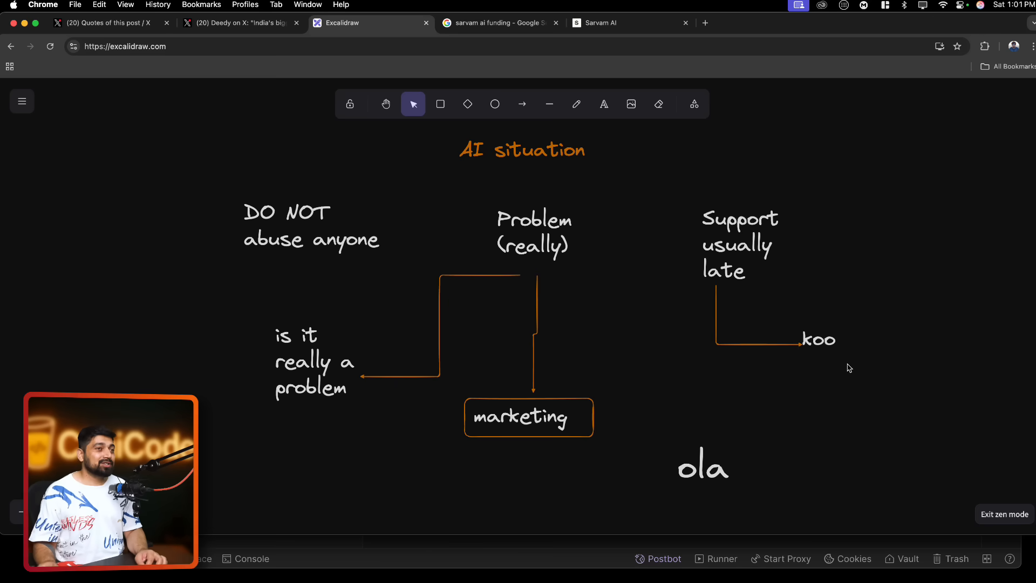
{"action": "scroll", "scroll_direction": "down", "scroll_amount": 3}
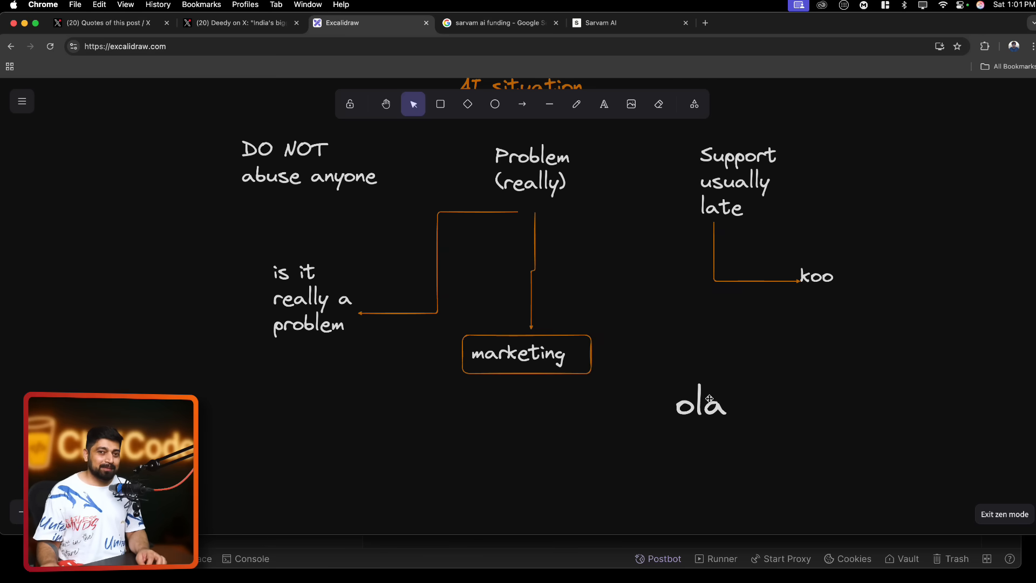
{"action": "left_click", "coordinate": [526, 354]}
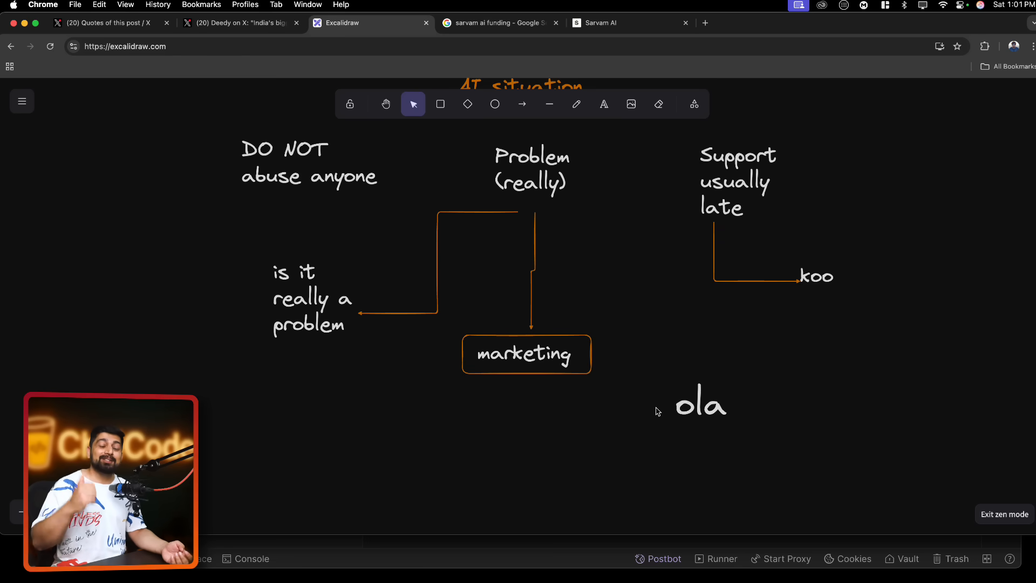
{"action": "left_click", "coordinate": [526, 354]}
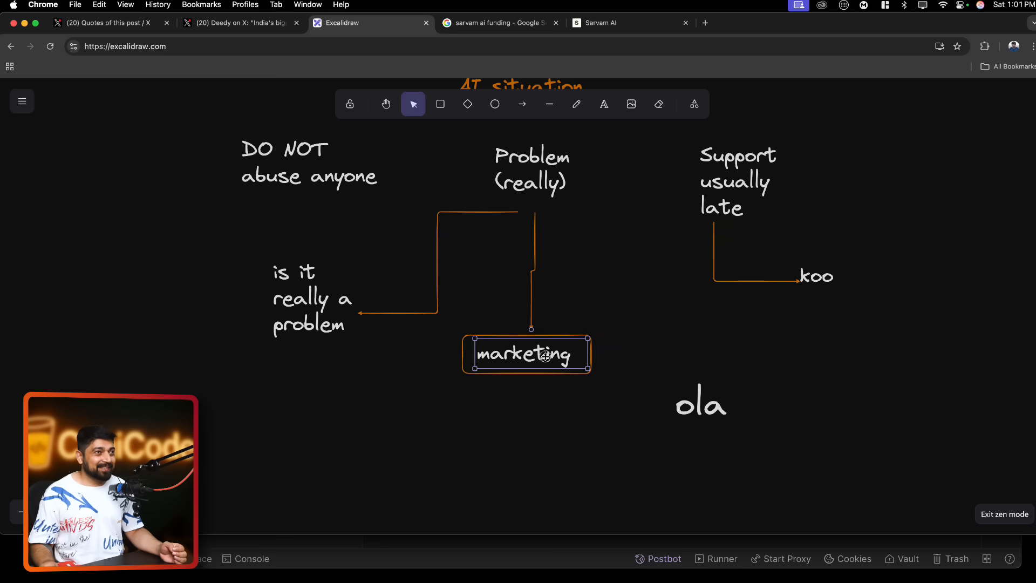
{"action": "mouse_move", "coordinate": [577, 430]}
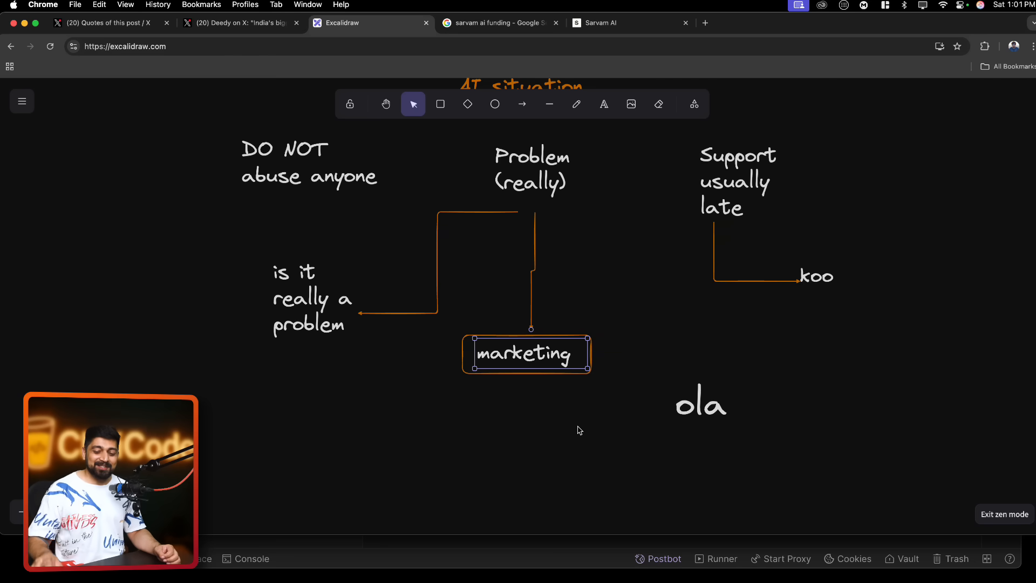